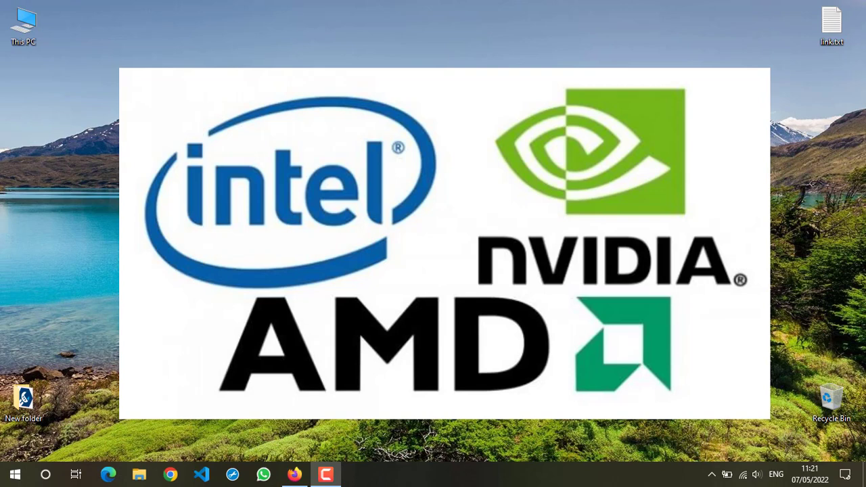
mouse_move(3, 6)
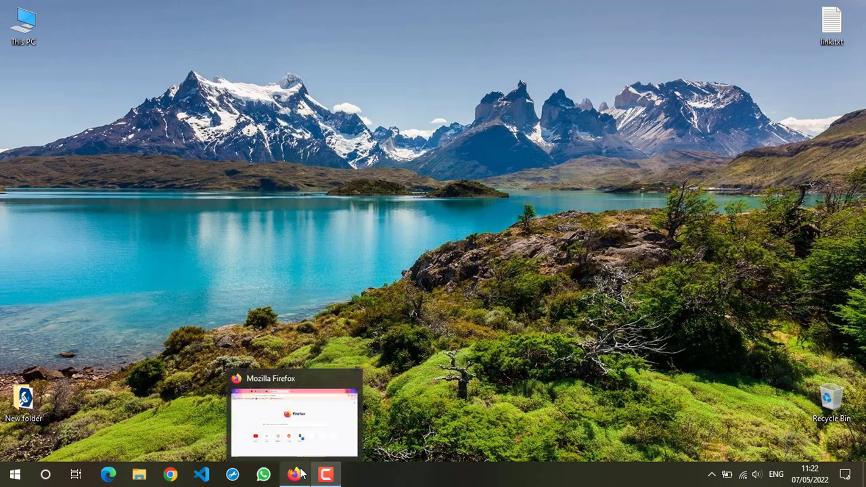
- Search Google for 'intel driver' in Firefox and open the Intel Driver & Support Assistant page
click(294, 474)
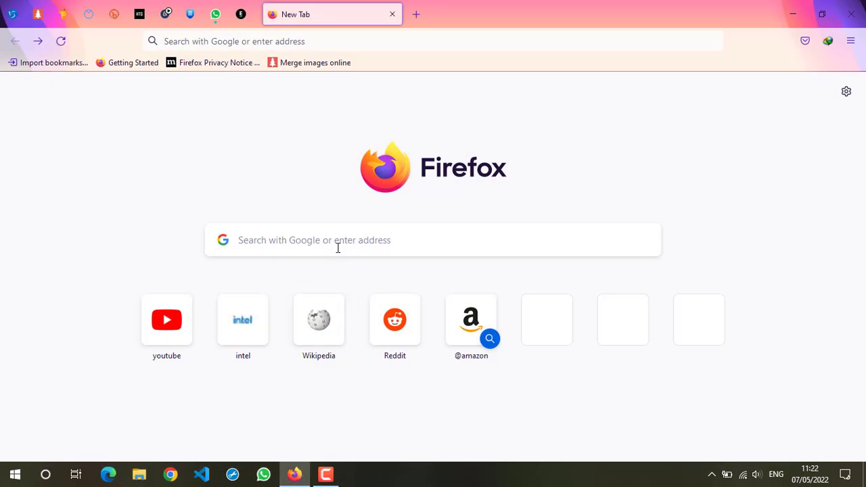
text(intel dri)
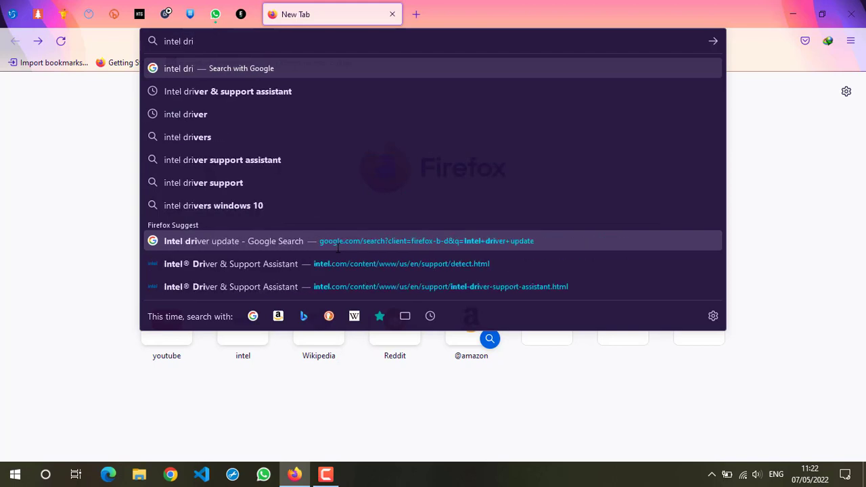
click(185, 114)
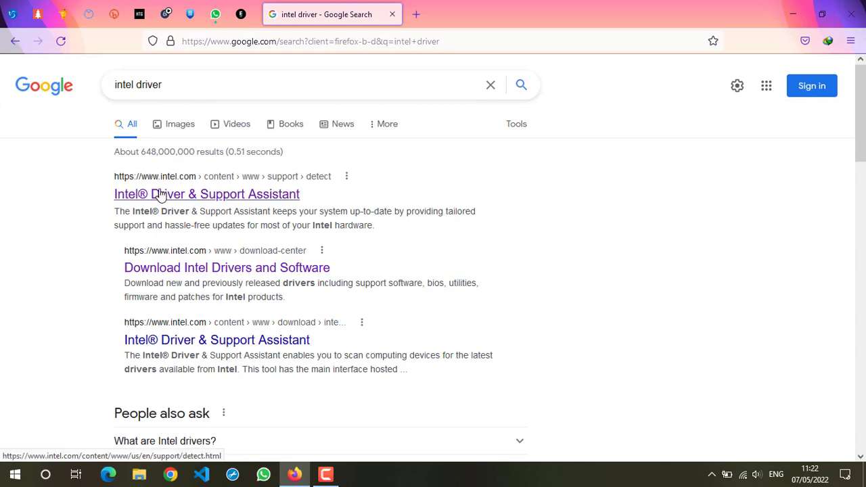
click(206, 195)
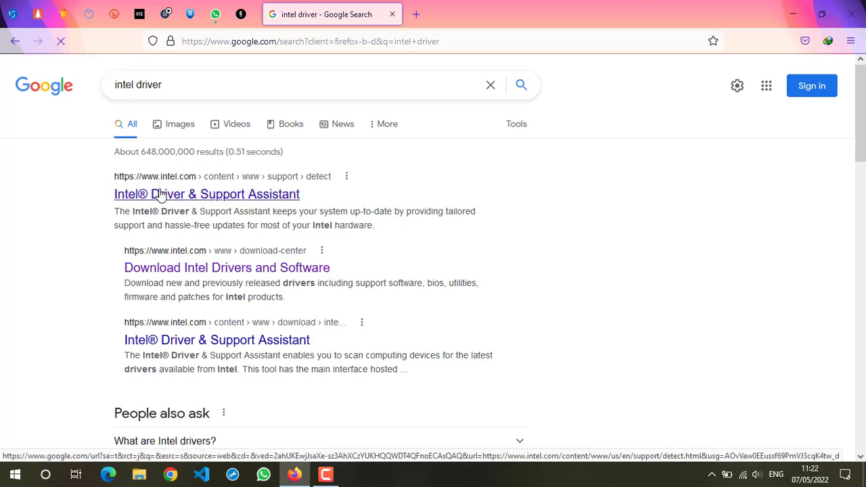
click(206, 195)
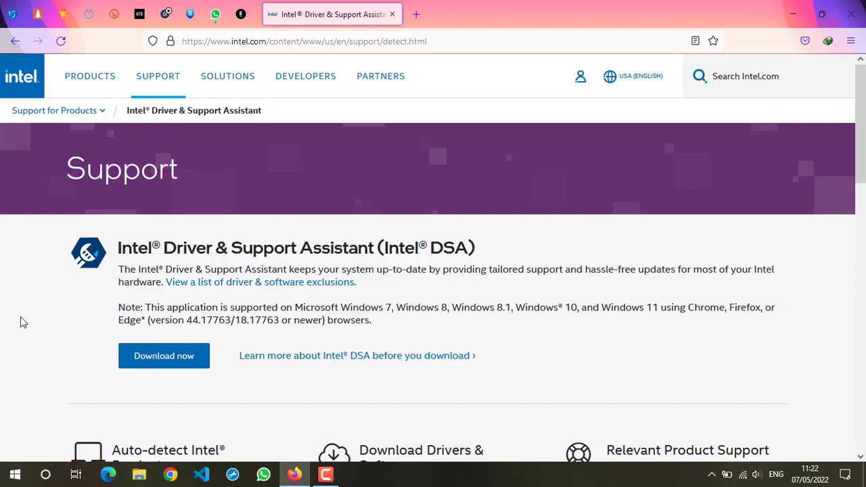
- Start downloading the Intel Driver & Support Assistant installer from the support page
scroll(down, 3)
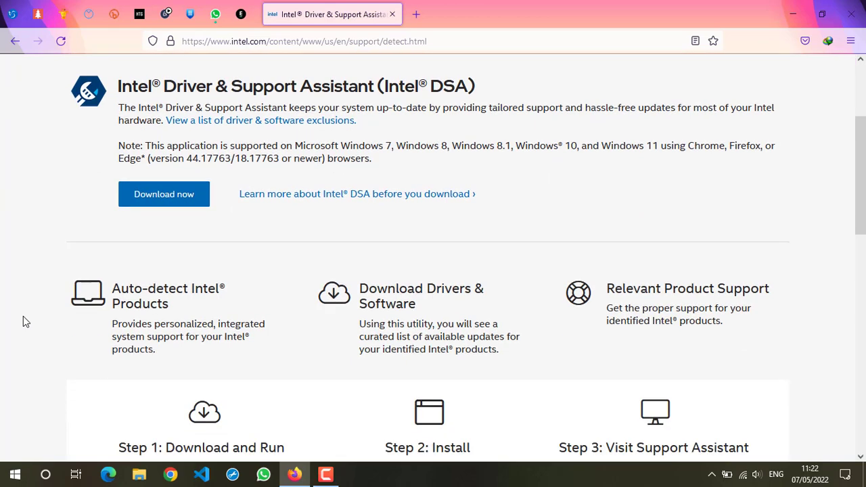
mouse_move(230, 425)
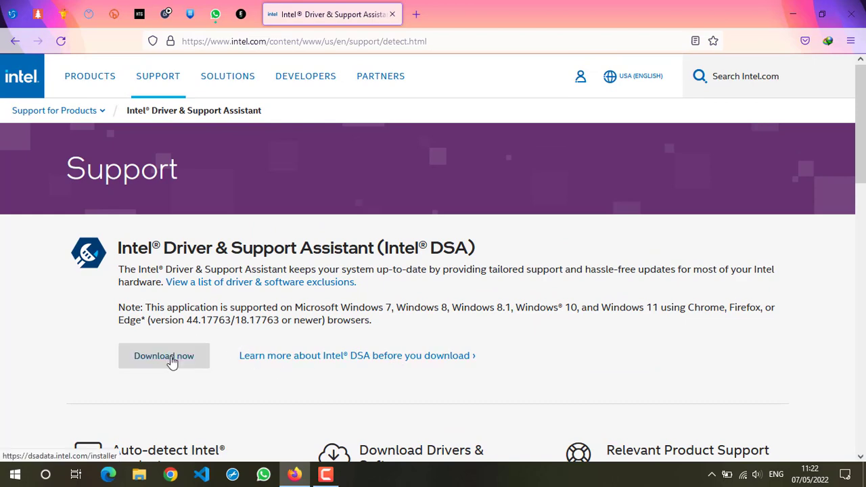
click(163, 354)
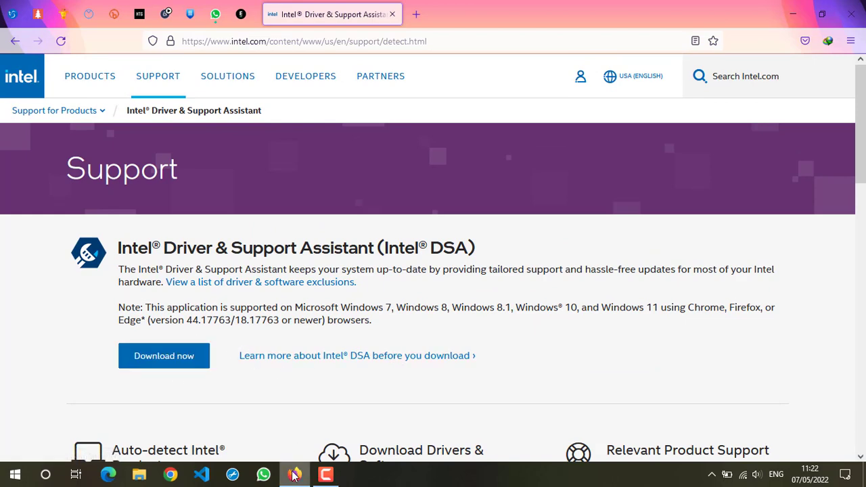
- Run the Intel DSA installer, accept the license, install, and close the Restart Required prompt without restarting
click(138, 474)
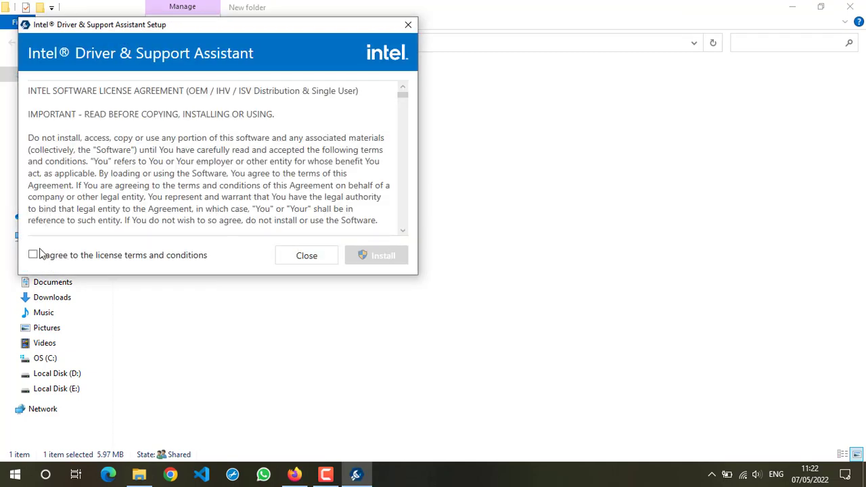
click(33, 255)
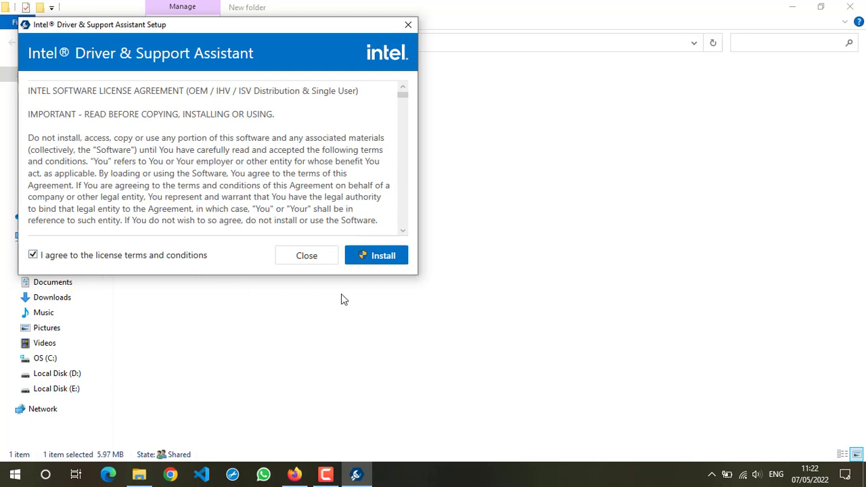
click(376, 255)
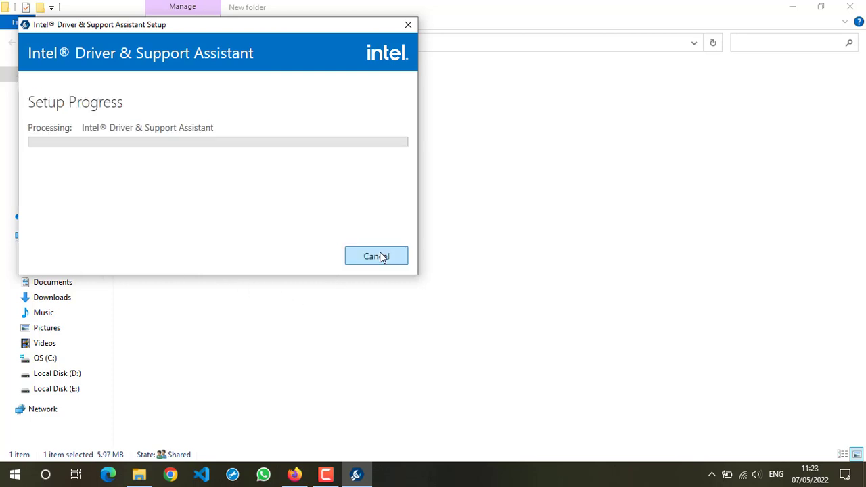
mouse_move(355, 425)
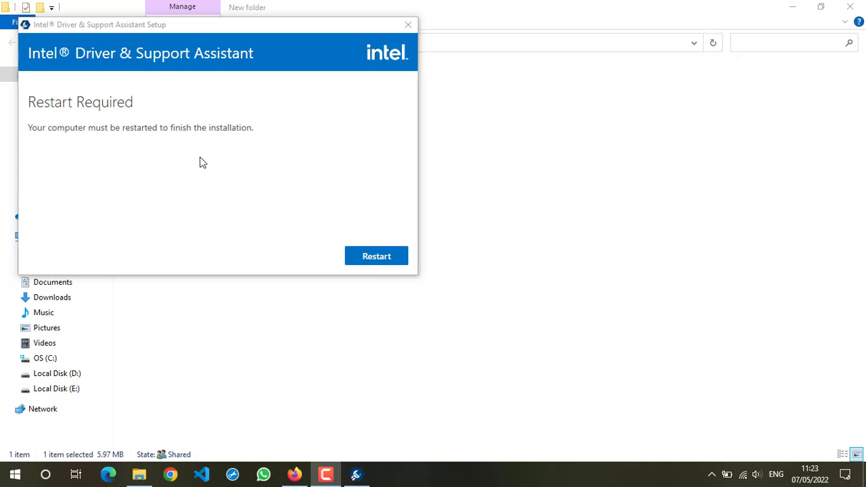
mouse_move(360, 290)
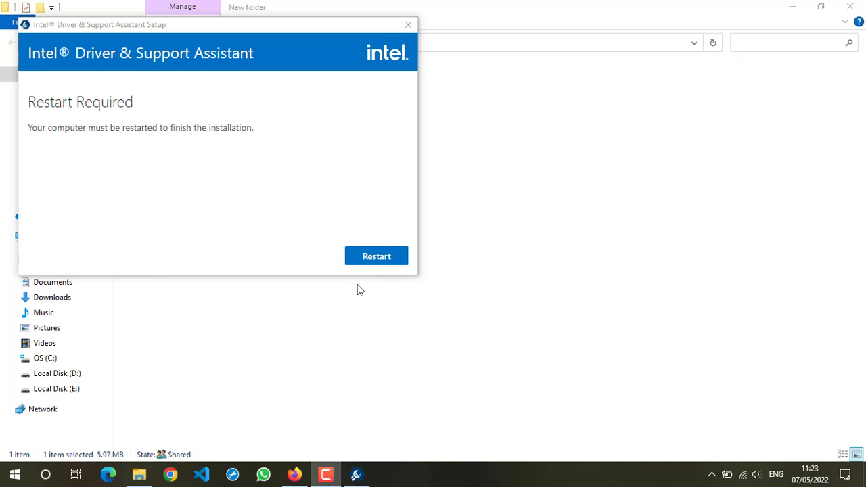
mouse_move(381, 133)
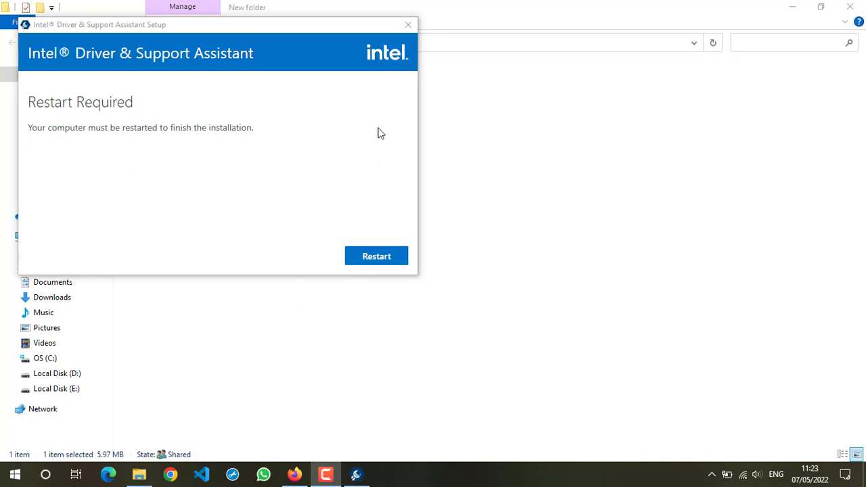
click(376, 256)
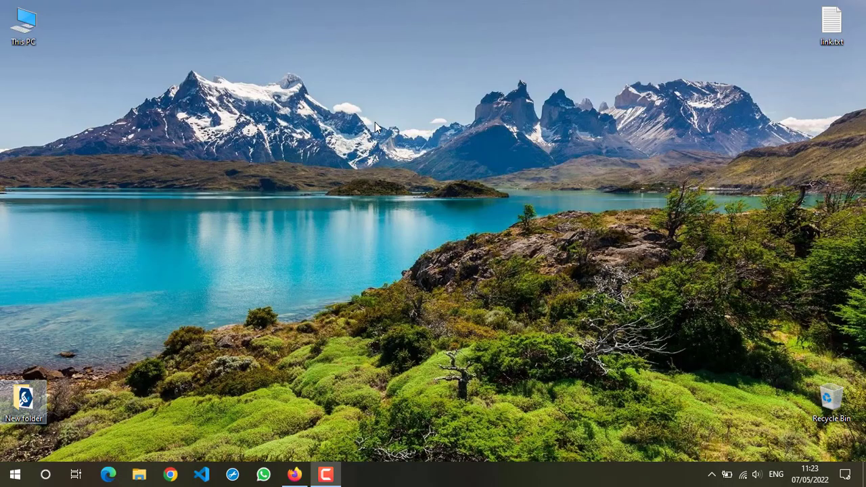
mouse_move(2, 376)
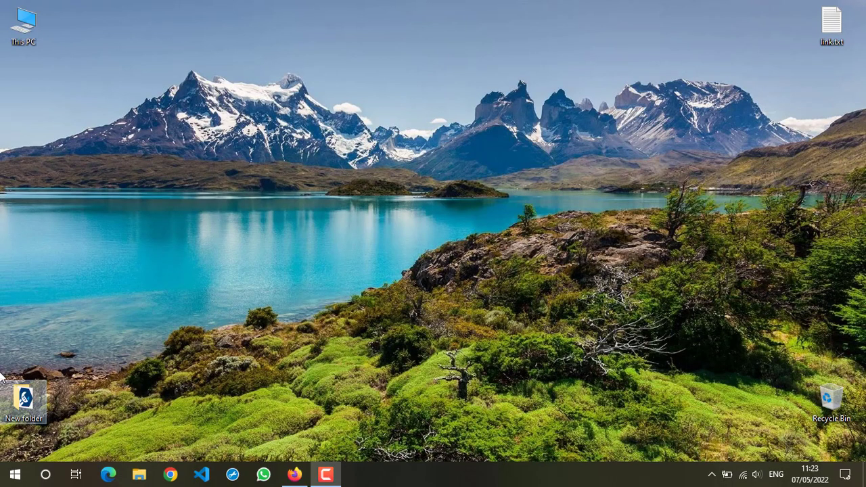
- Search the Start menu for 'intel' to find the installed Intel Driver & Support Assistant app
click(15, 474)
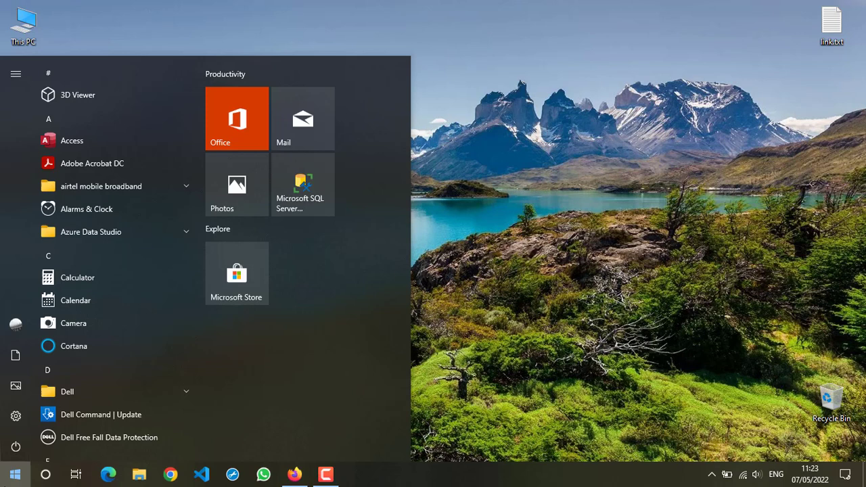
text(intel d)
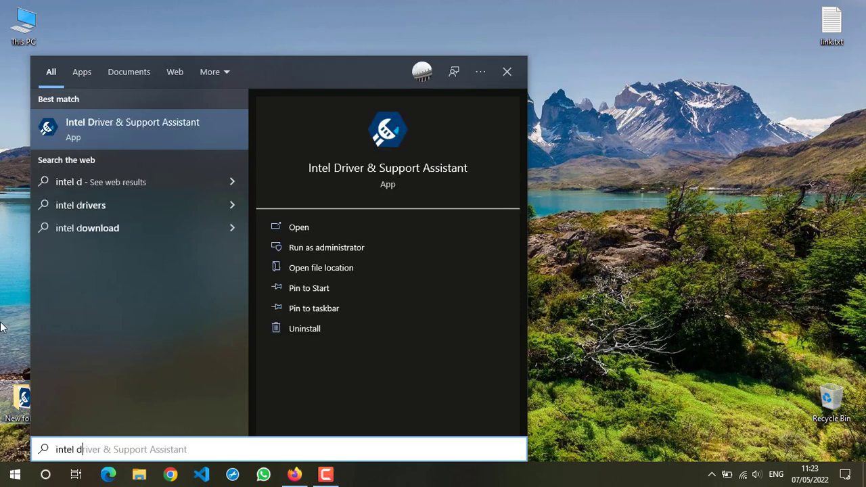
mouse_move(296, 225)
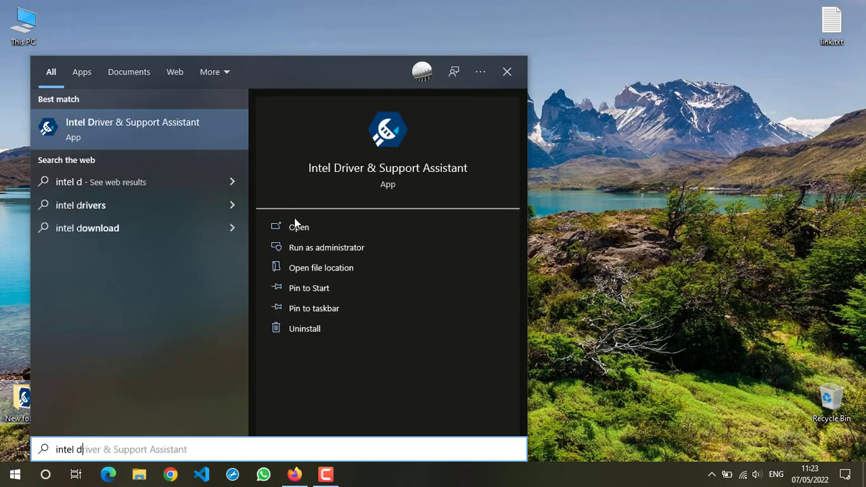
mouse_move(298, 228)
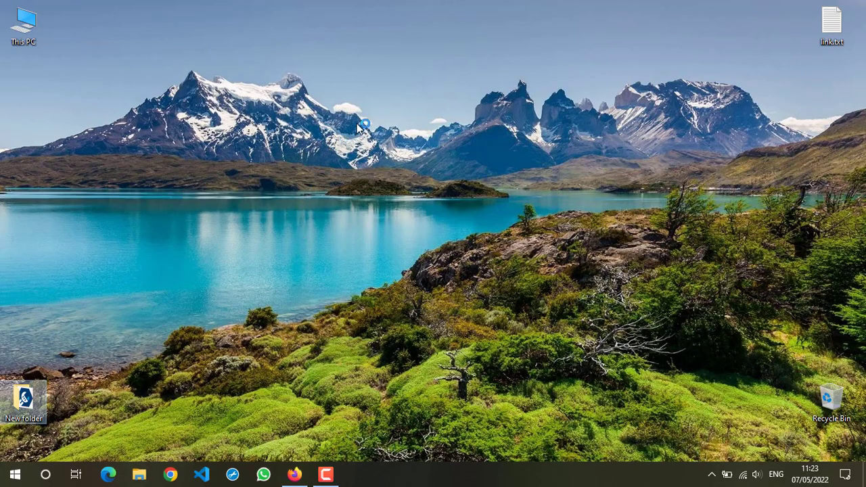
- Expand the Windows 10 and 11 Wi-Fi Drivers update in Intel DSA and download all available updates
click(325, 474)
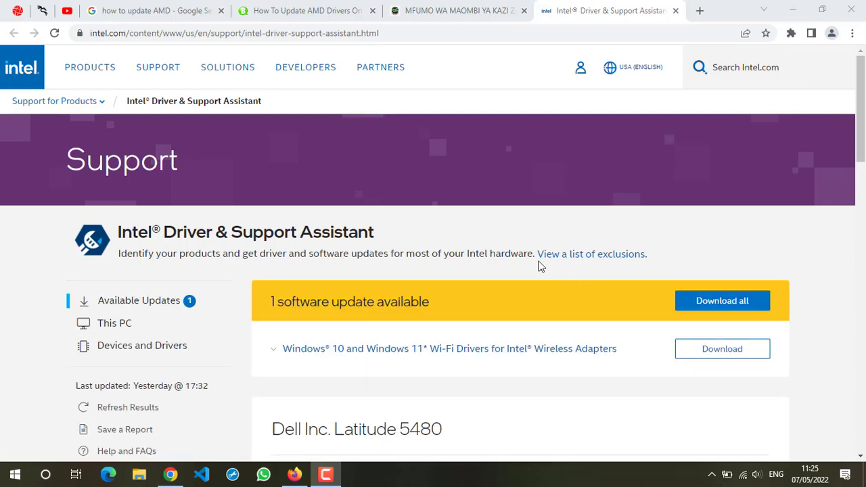
click(274, 349)
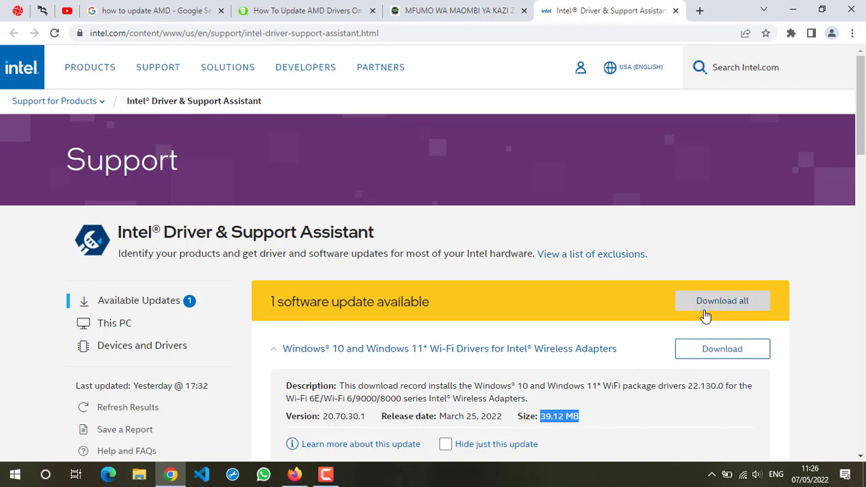
click(722, 301)
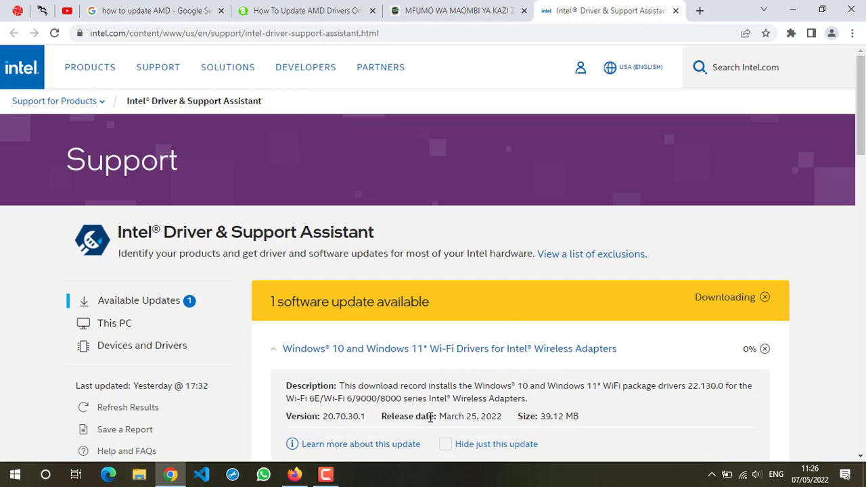
scroll(down, 3)
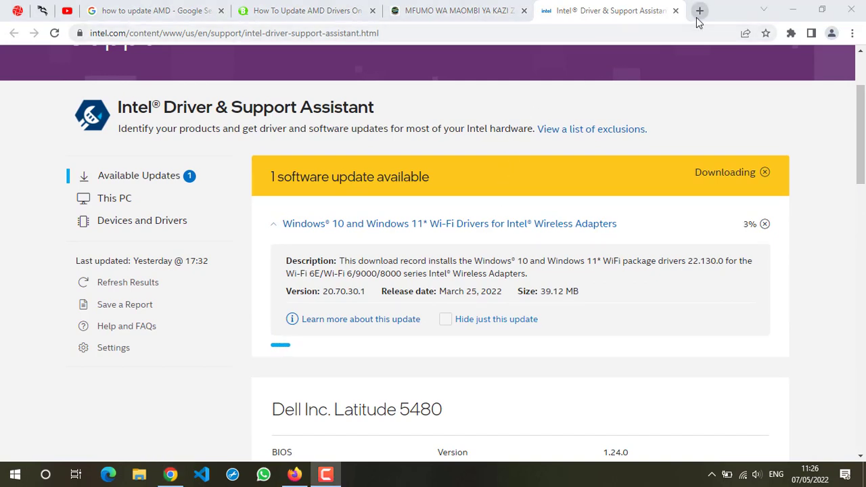
mouse_move(700, 11)
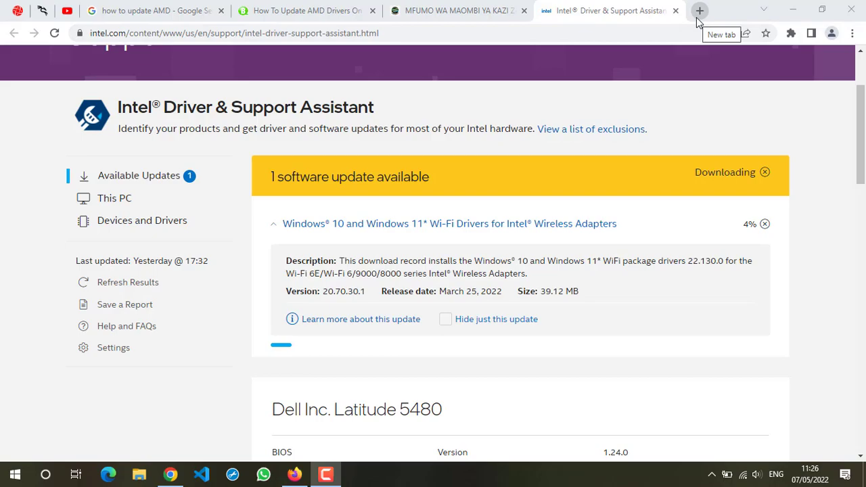
- Search 'nvidia driver support' in a new Chrome tab and open NVIDIA's Official Drivers page
click(700, 11)
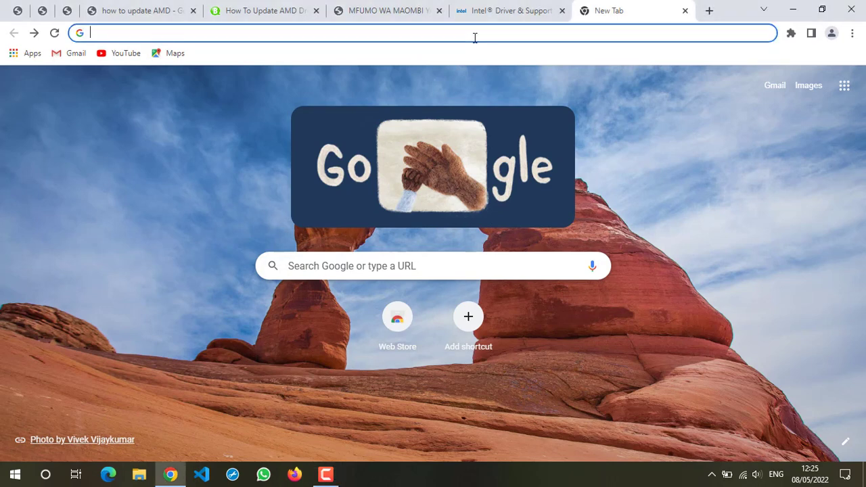
text(nvidia driver support)
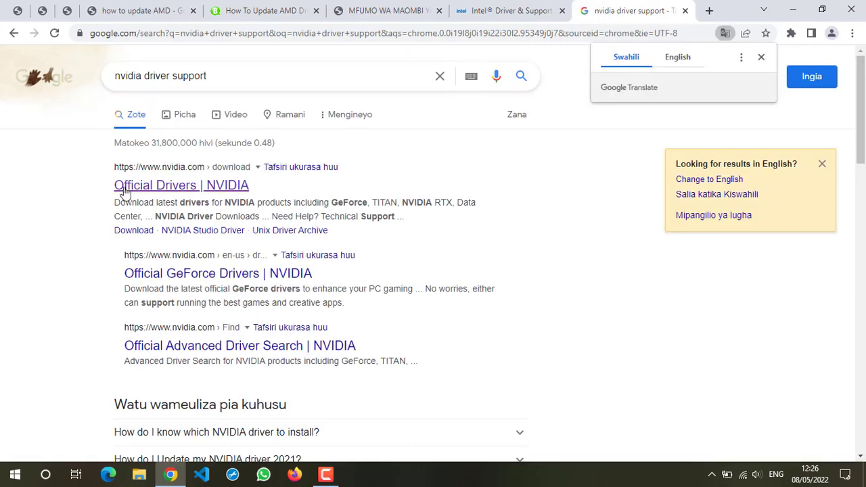
mouse_move(197, 195)
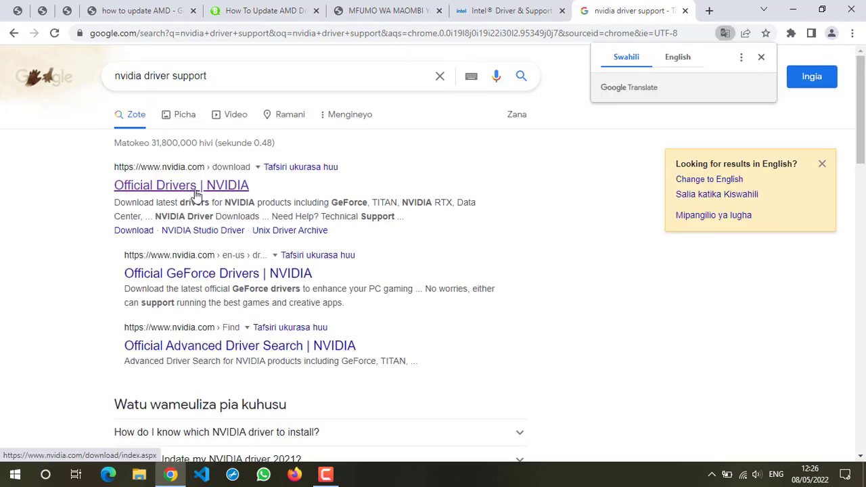
click(181, 184)
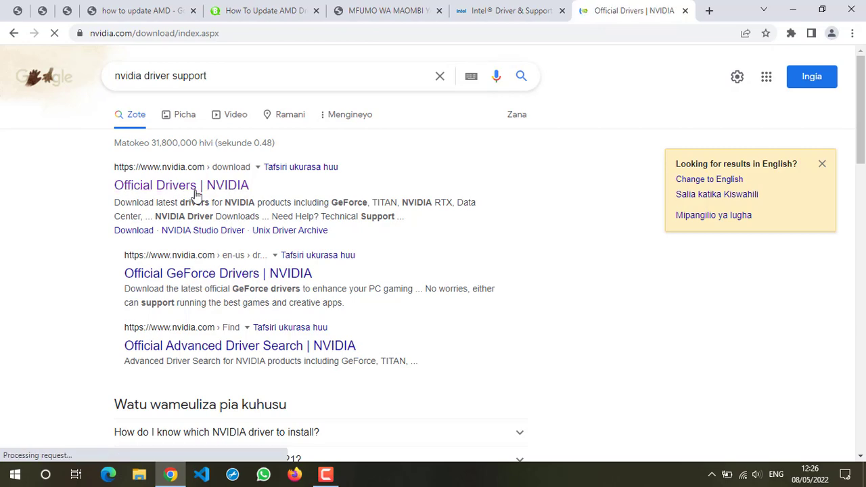
click(181, 184)
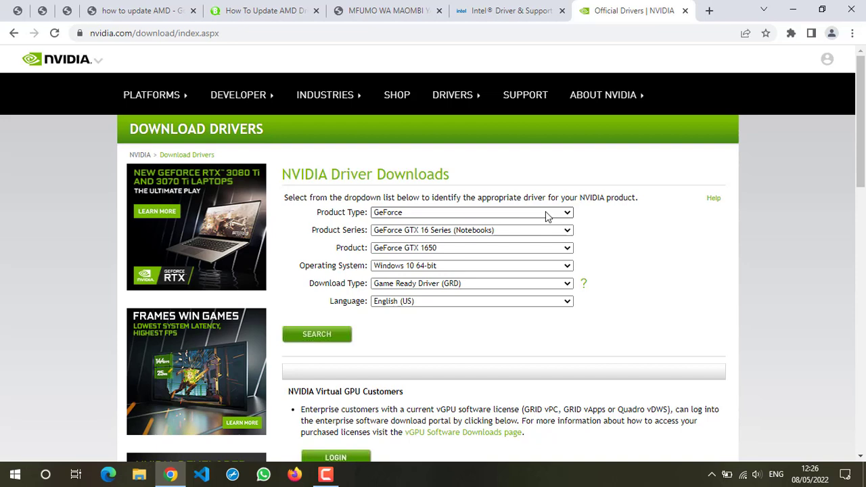
- Search NVIDIA drivers for GeForce GTX 16 Series (Notebooks) GTX 1650 on Windows 10 64-bit
click(471, 212)
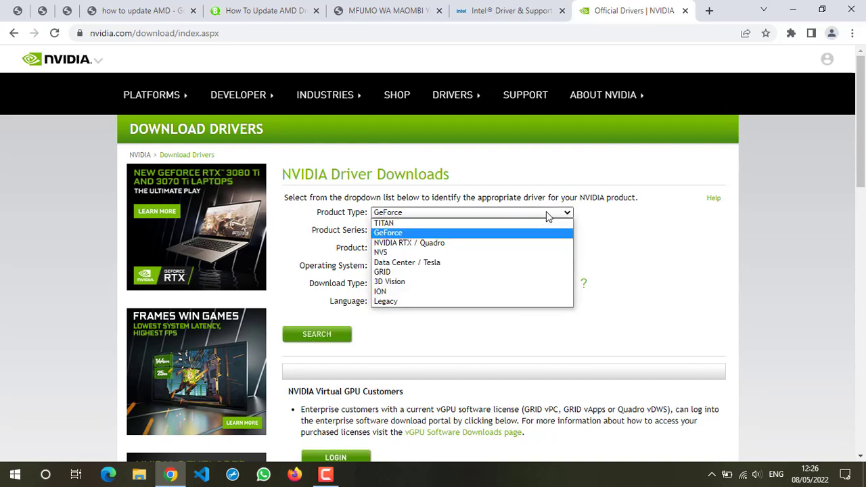
mouse_move(538, 242)
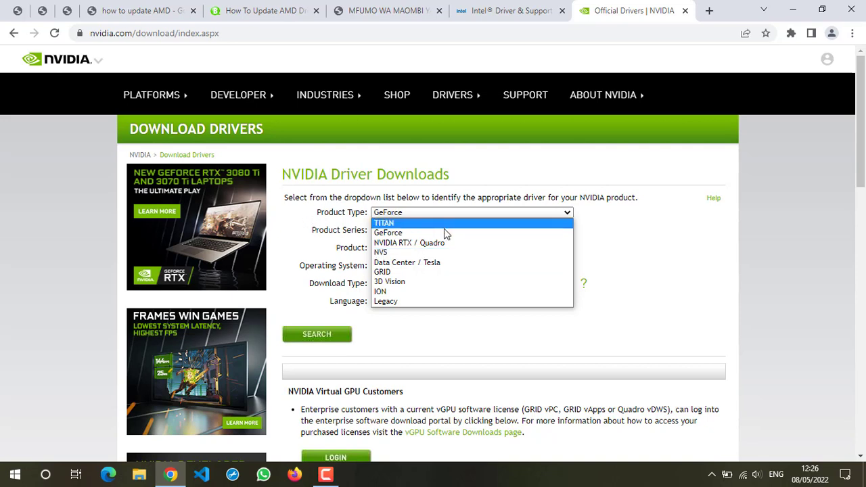
click(389, 233)
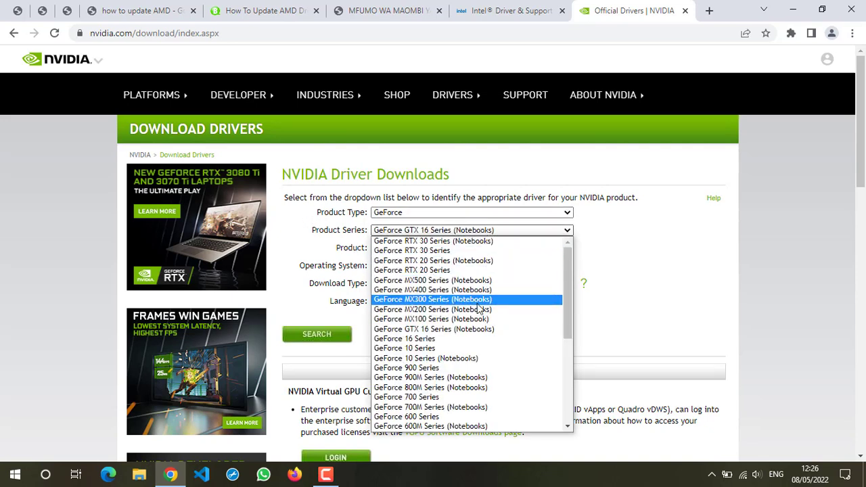
mouse_move(467, 329)
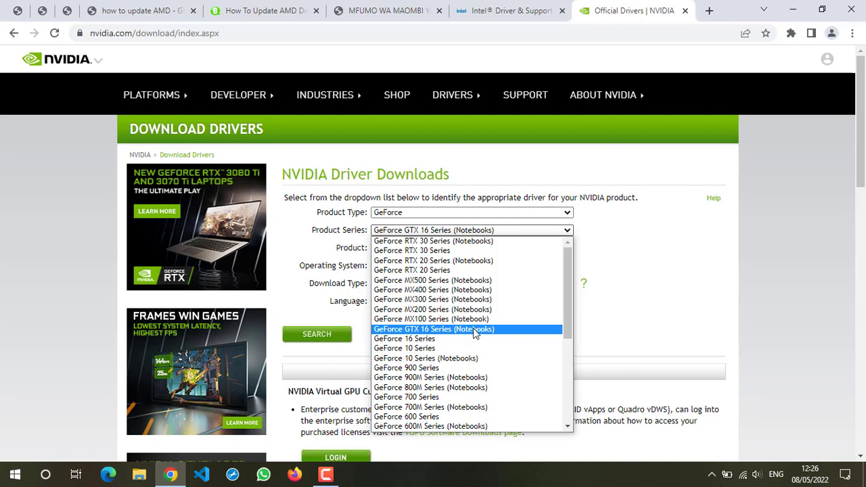
click(433, 329)
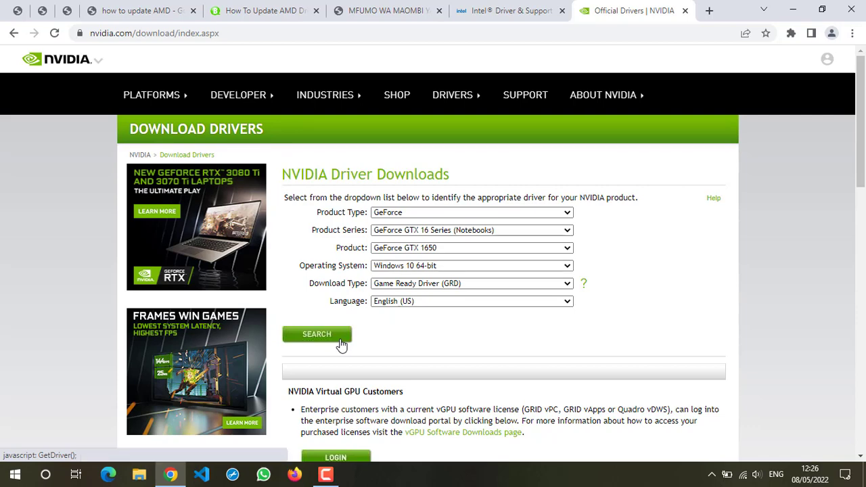
click(317, 333)
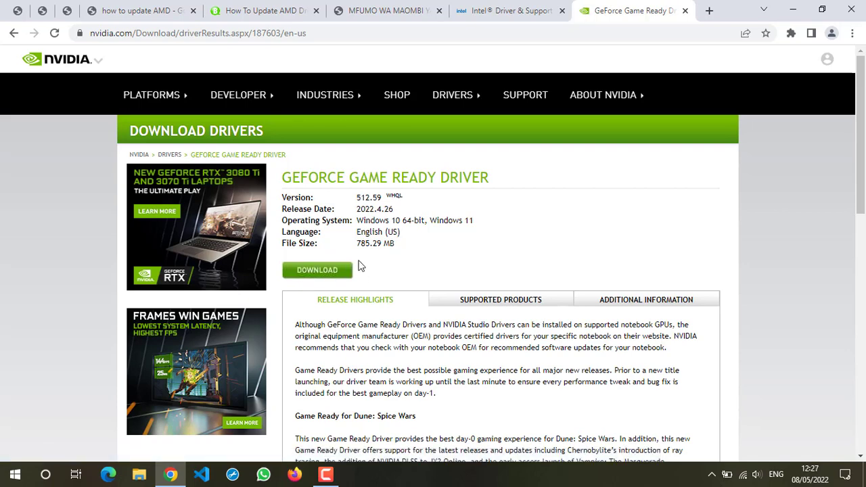
- Request the 785 MB Game Ready Driver 512.59 download and dismiss the Download File Info prompt
click(317, 271)
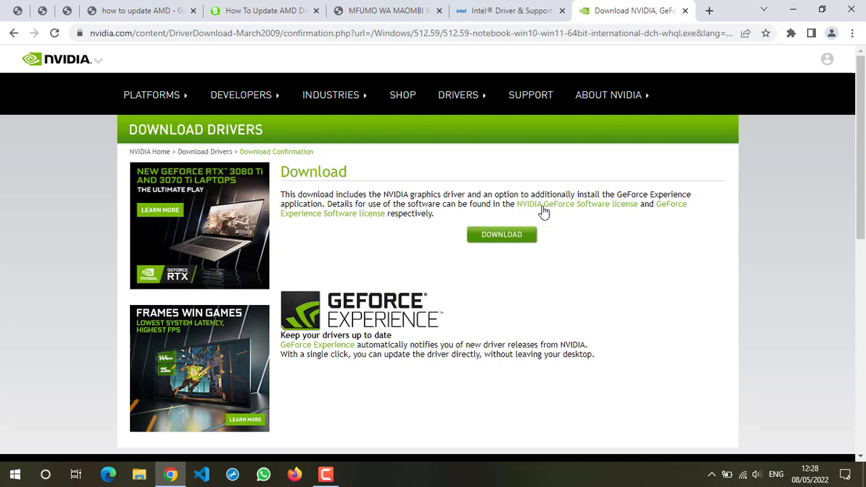
mouse_move(690, 206)
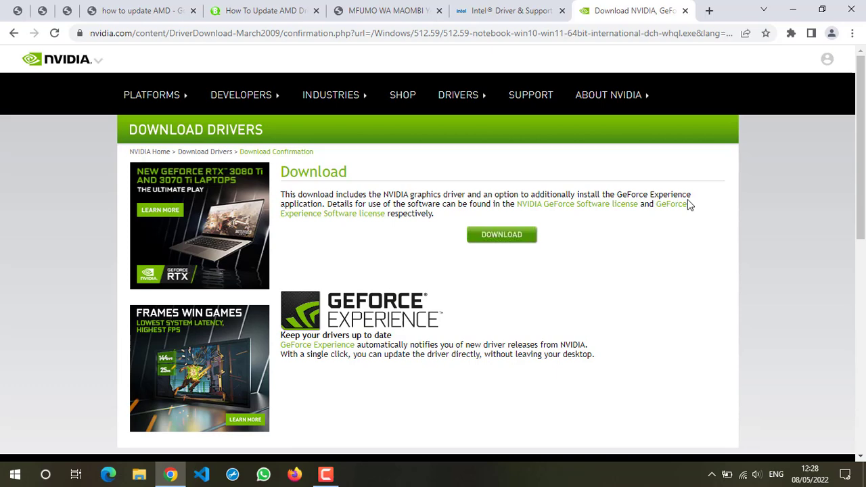
mouse_move(501, 236)
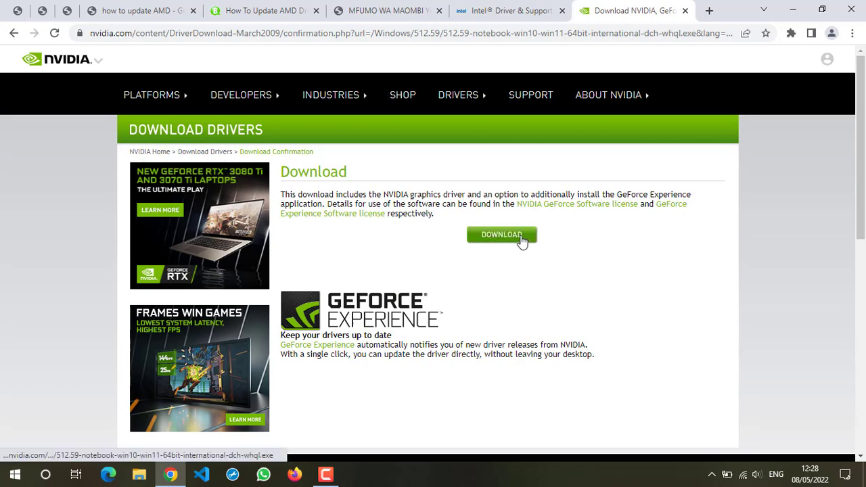
click(501, 236)
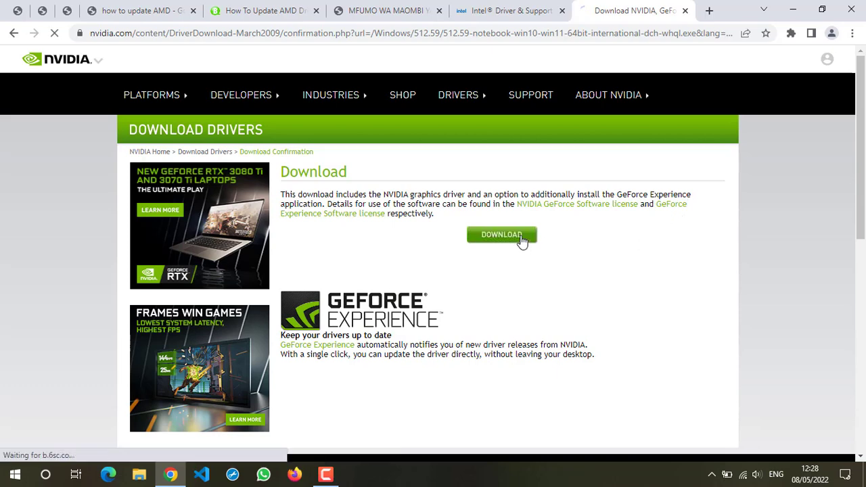
click(500, 236)
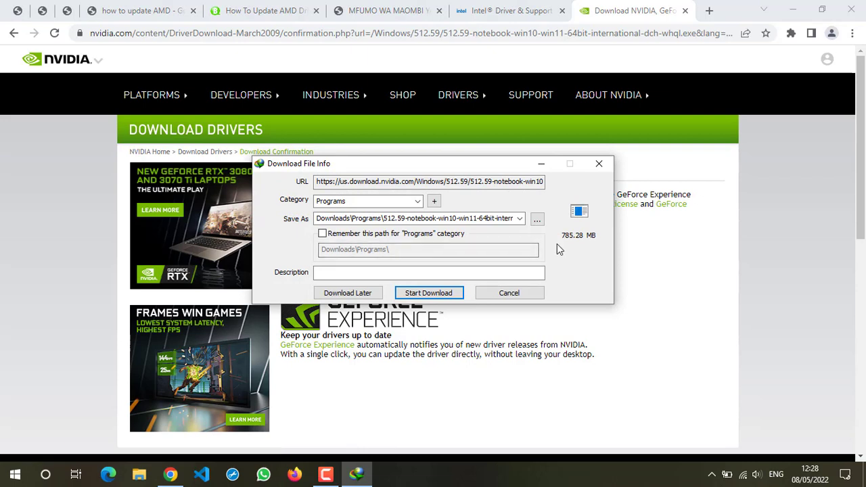
mouse_move(598, 164)
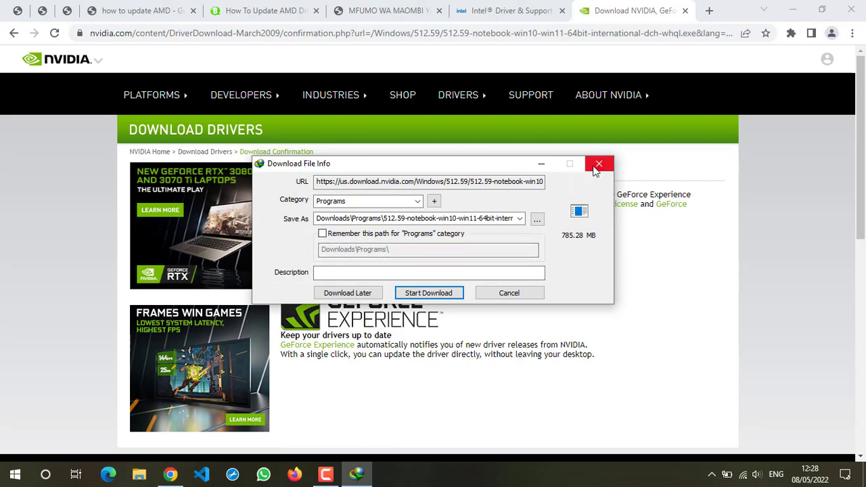
click(598, 163)
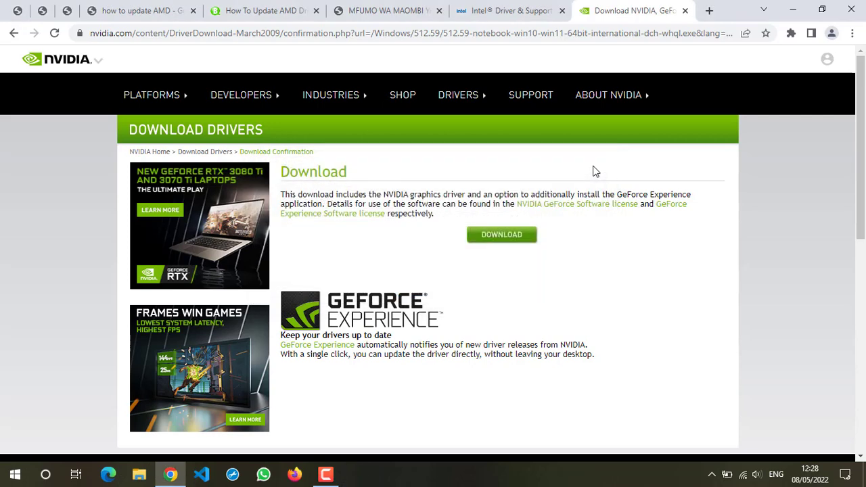
mouse_move(498, 47)
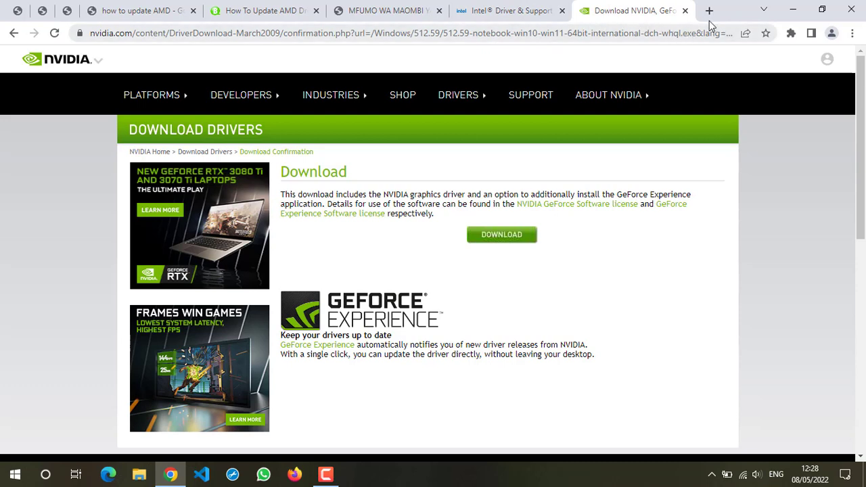
mouse_move(709, 12)
text(Amd driver suo)
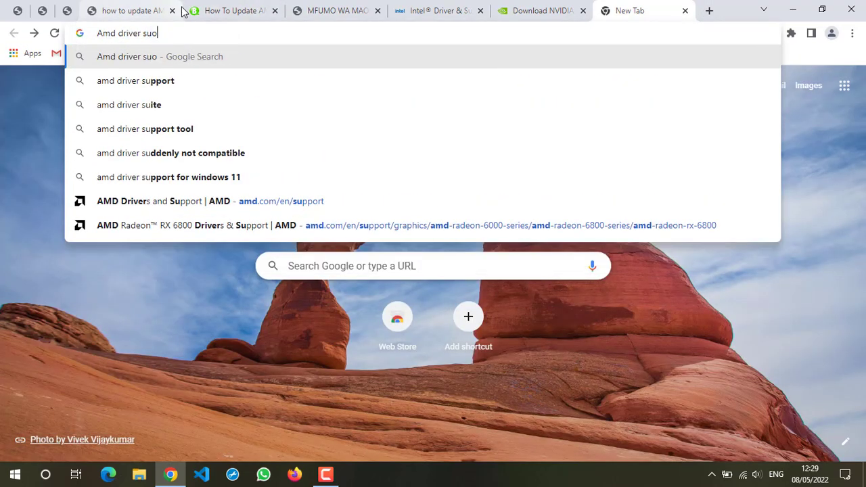
- Correct the typo and search Google for 'amd driver support'
key(Backspace)
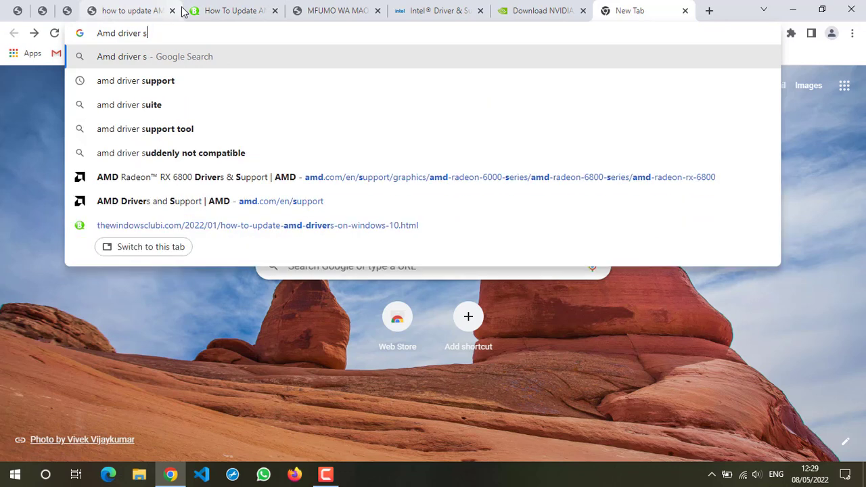
text(upport)
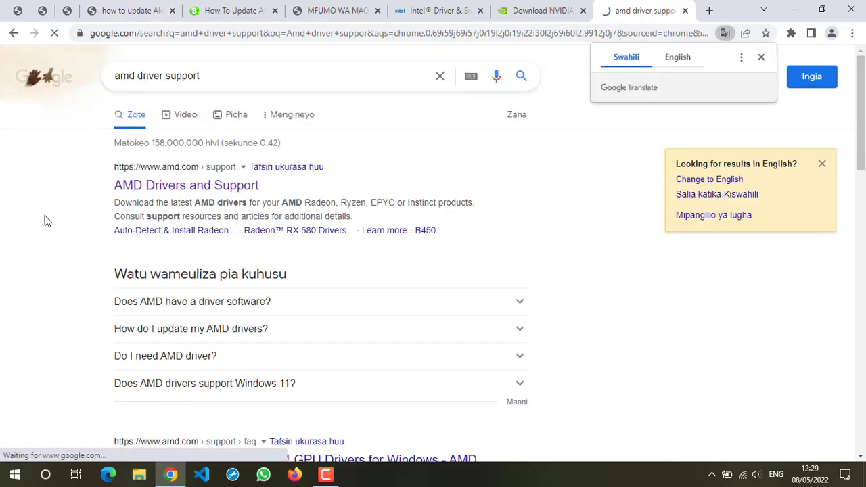
- Request the AMD Adrenalin auto-detect installer via Download Now and cancel the Download File Info prompt
click(187, 184)
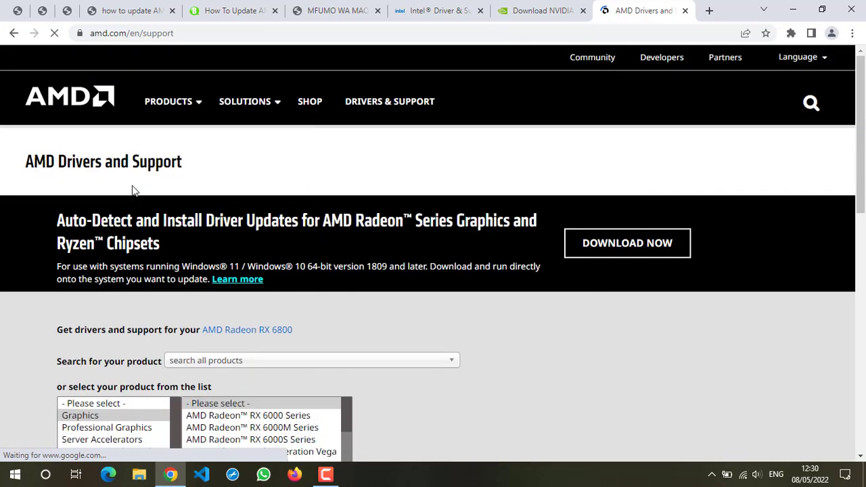
scroll(down, 3)
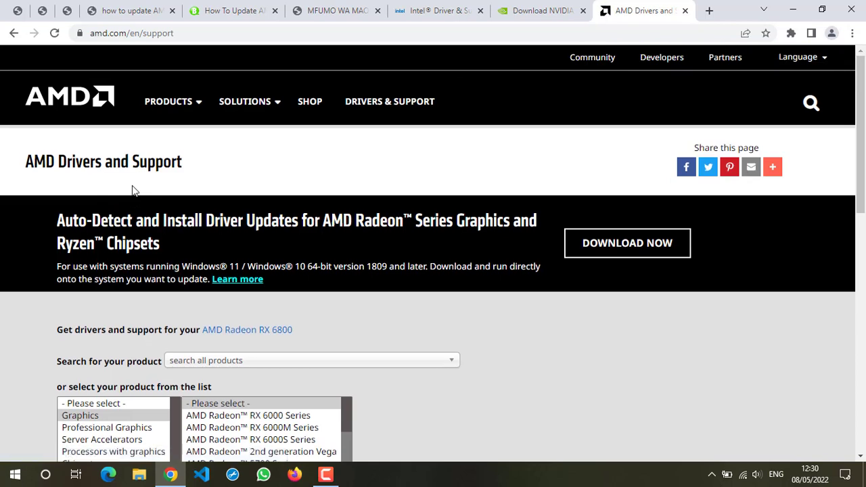
mouse_move(379, 251)
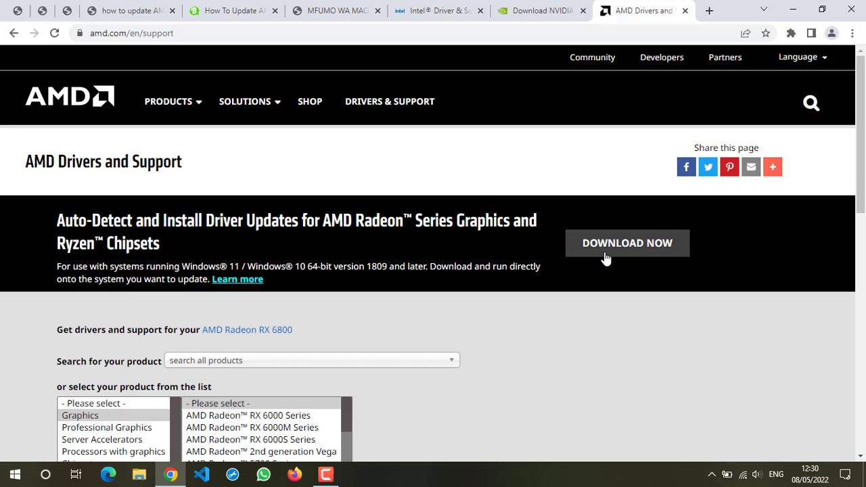
click(627, 244)
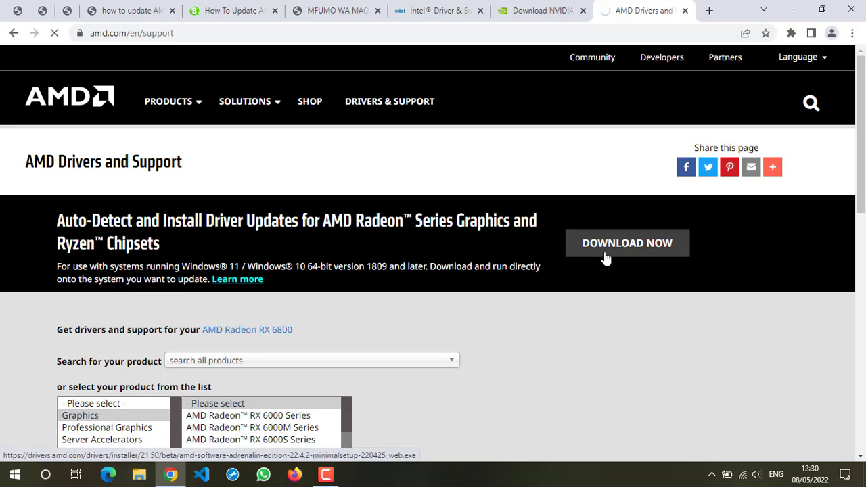
click(627, 243)
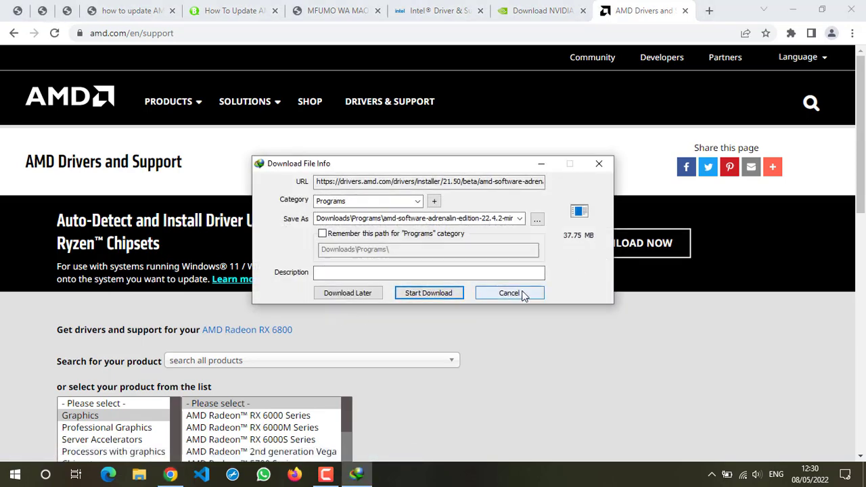
click(509, 292)
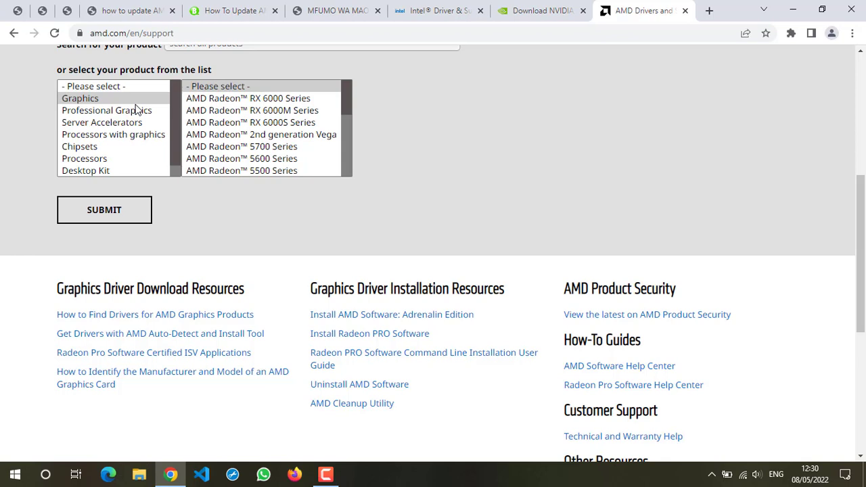
mouse_move(75, 111)
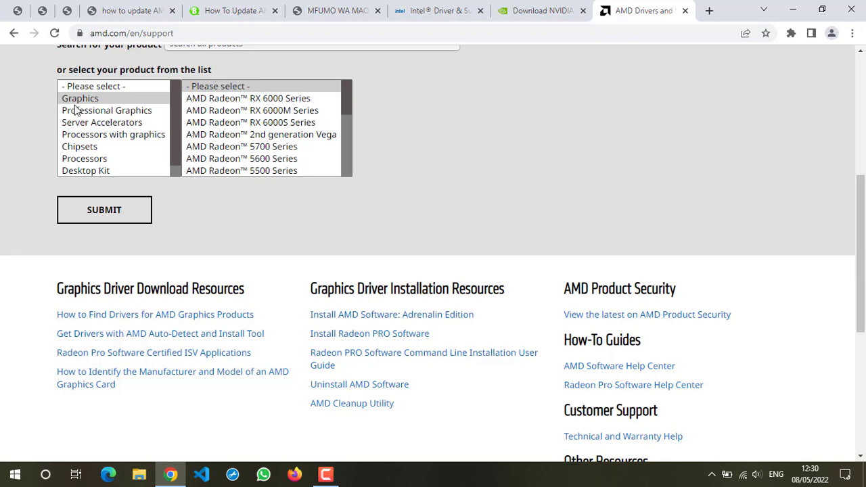
mouse_move(85, 115)
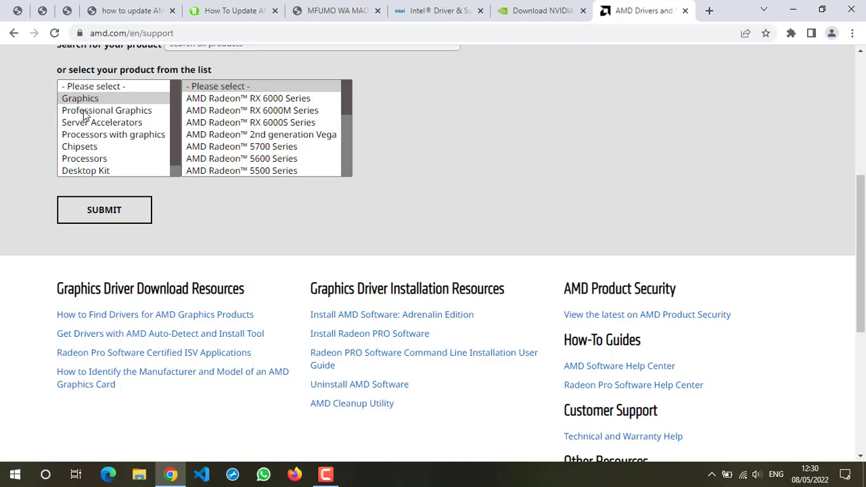
- Select Graphics as the category and AMD Radeon 5600 Series in AMD's product selector
click(79, 98)
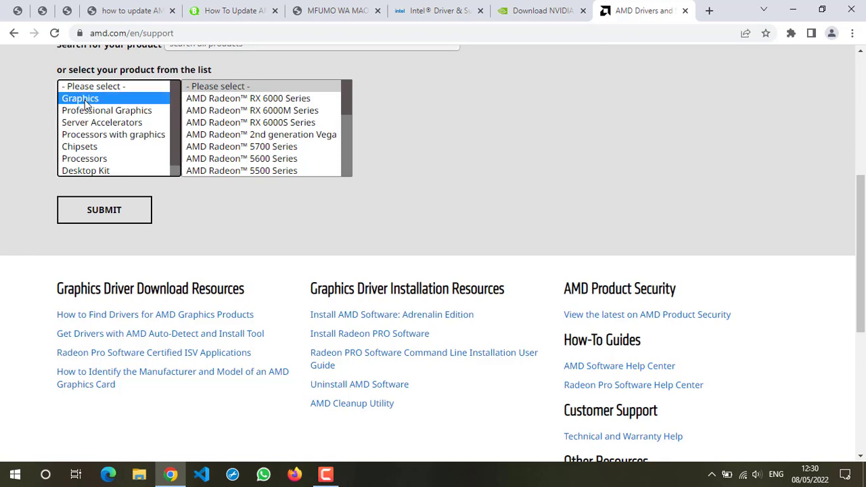
mouse_move(197, 110)
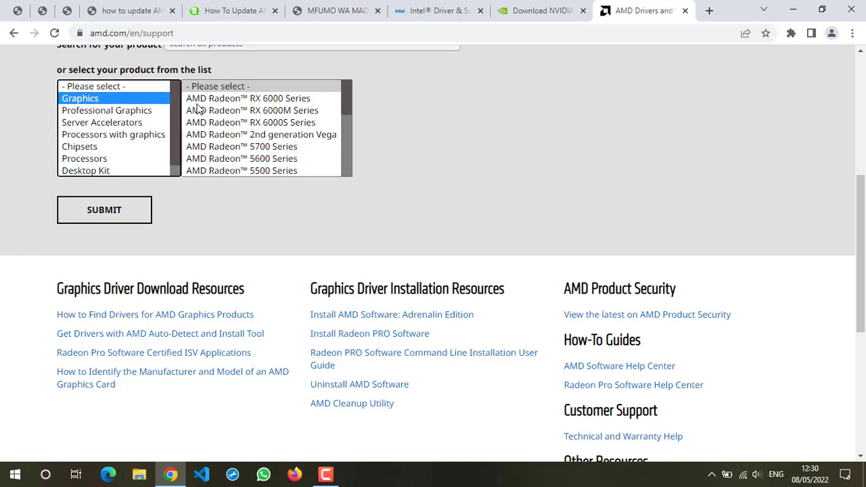
mouse_move(116, 112)
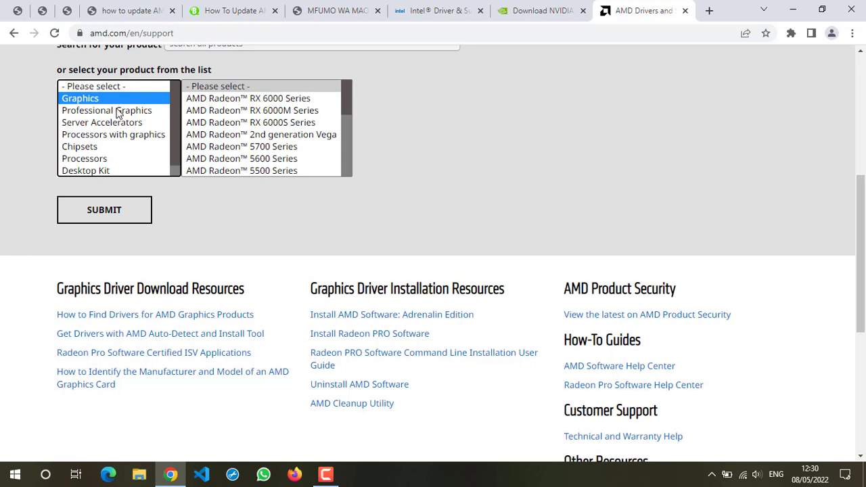
click(106, 109)
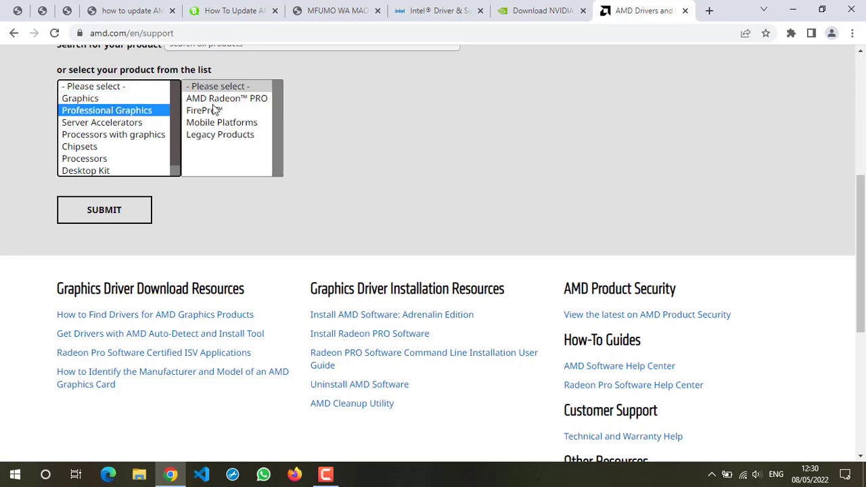
click(79, 97)
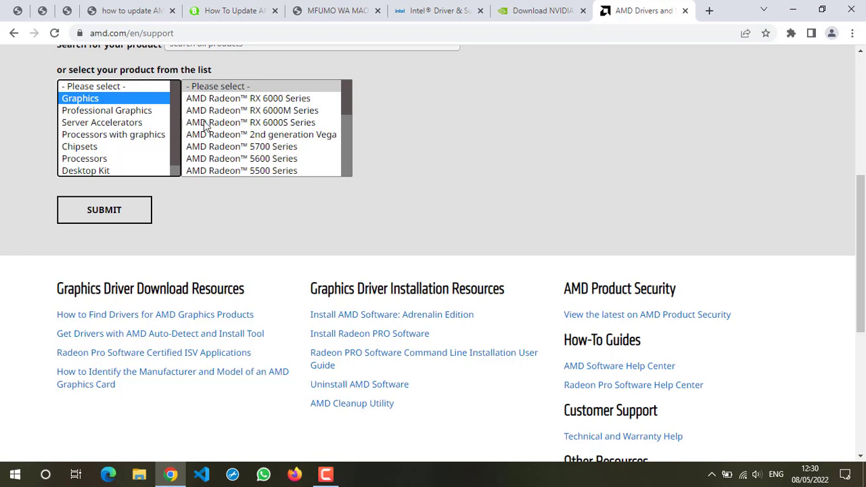
mouse_move(215, 179)
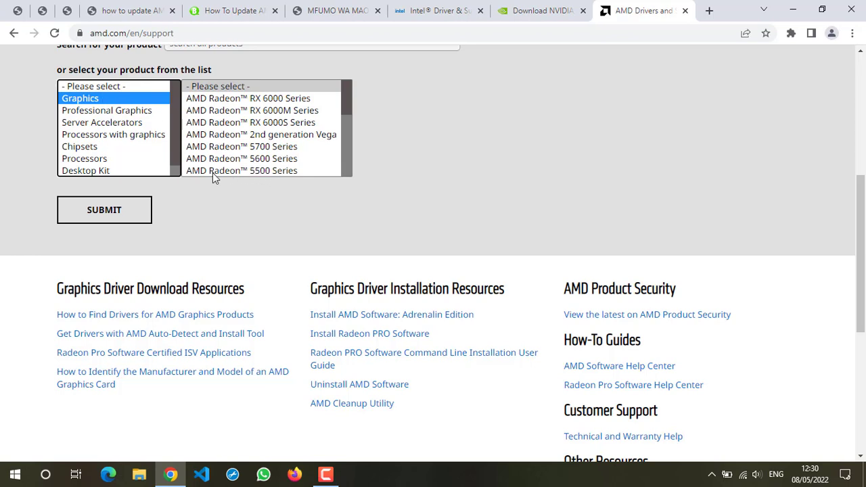
click(241, 158)
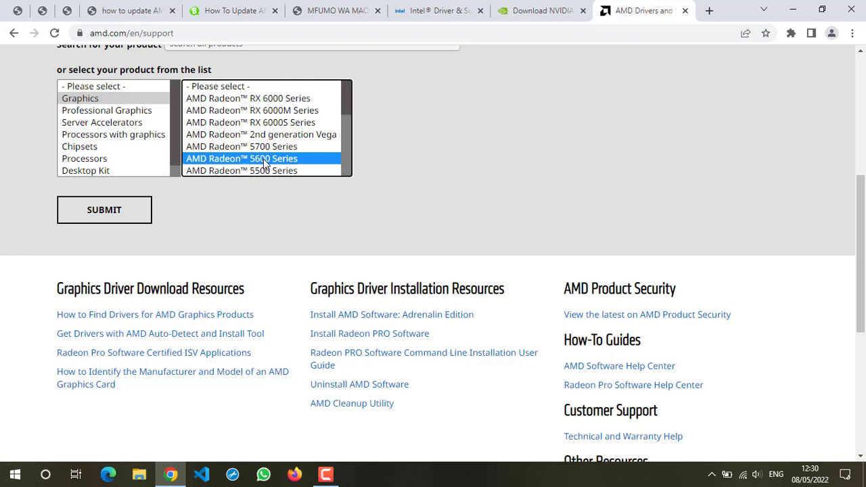
click(241, 158)
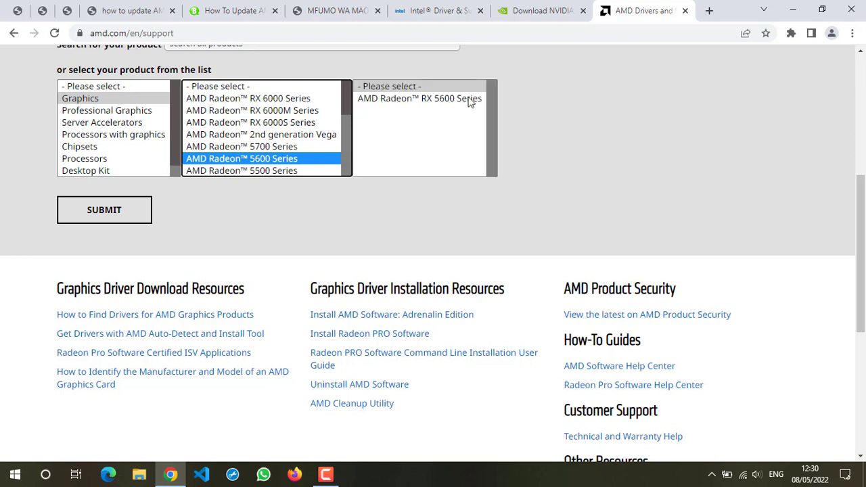
- Choose AMD Radeon RX 5600 Series > RX 5600 XT and submit to open its Drivers & Support page
click(420, 97)
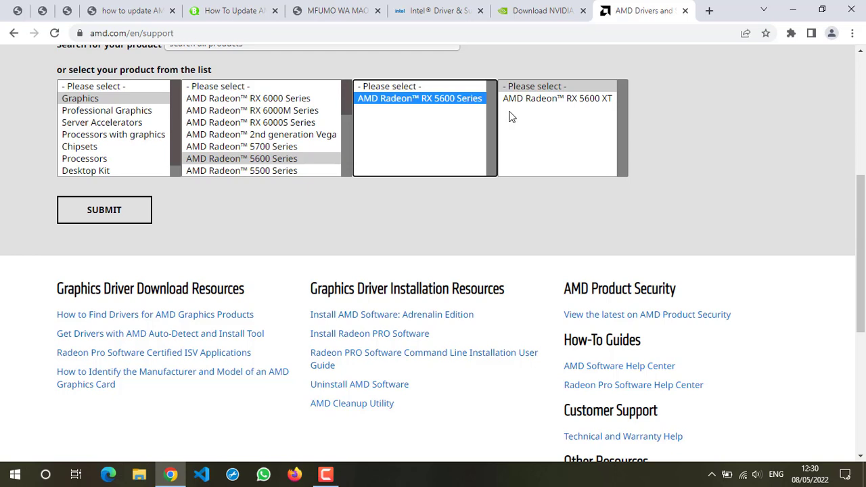
mouse_move(563, 109)
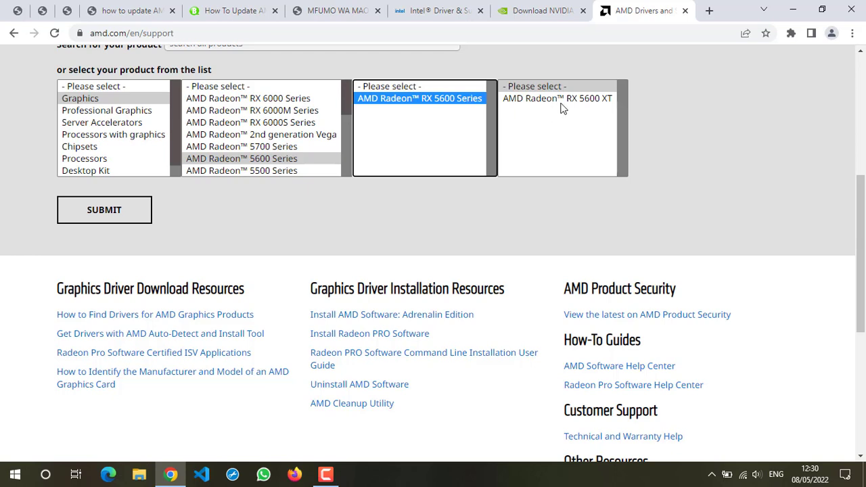
click(558, 98)
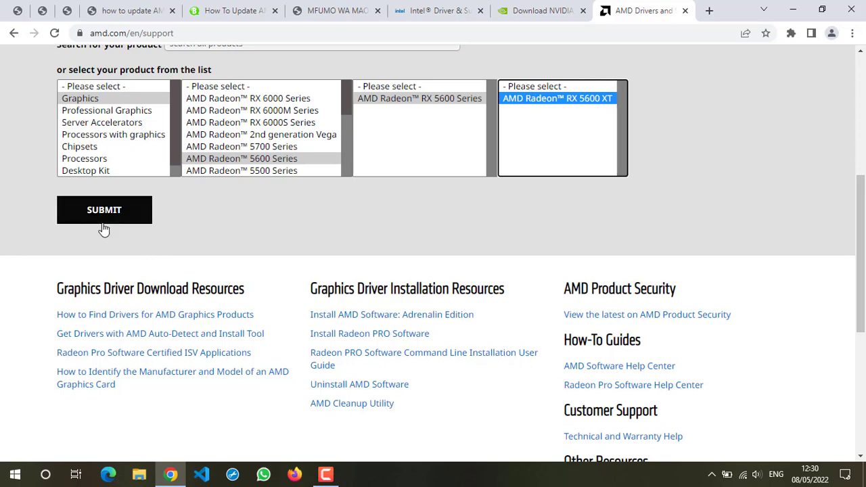
click(104, 210)
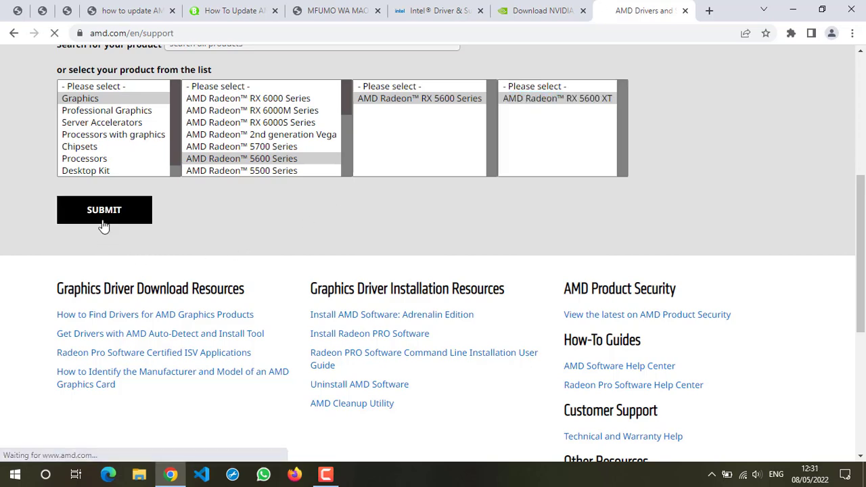
click(105, 210)
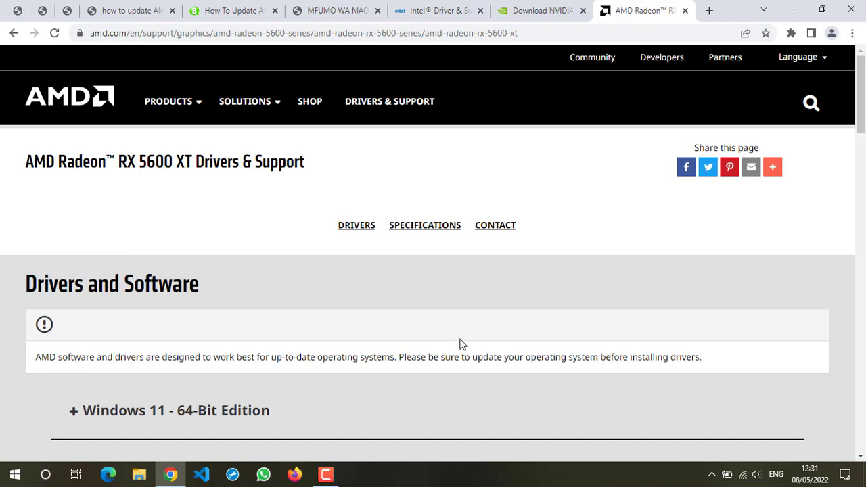
mouse_move(577, 352)
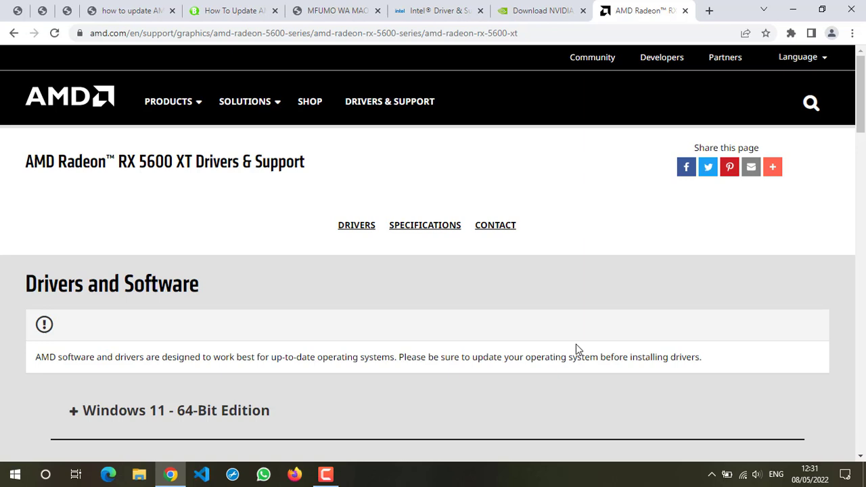
- Expand the Windows 10 64-Bit Edition section listing Adrenalin 22.4.2 and 22.3.1 downloads
scroll(down, 3)
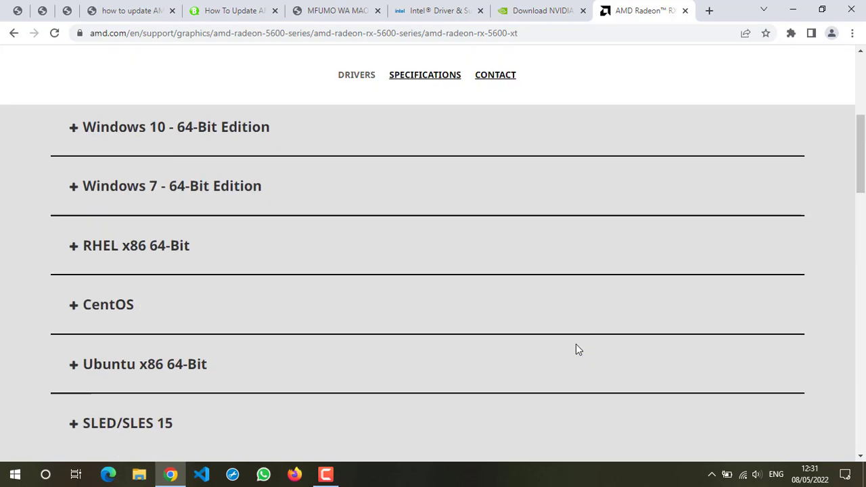
mouse_move(14, 197)
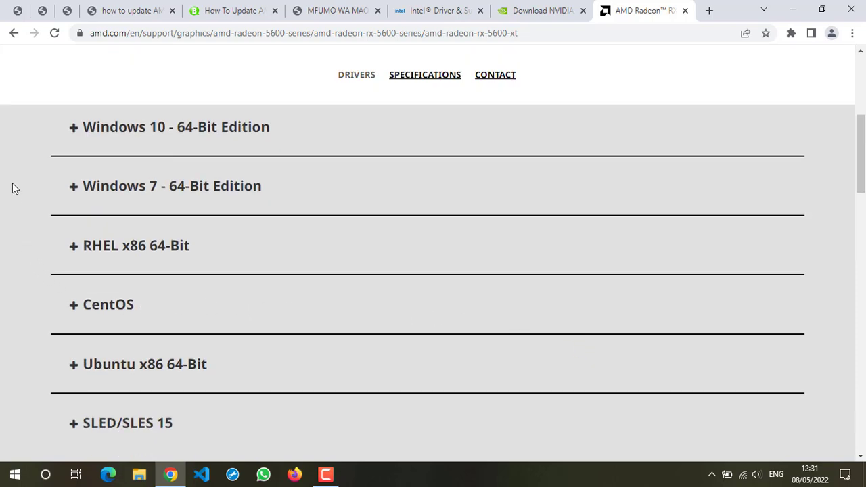
mouse_move(40, 139)
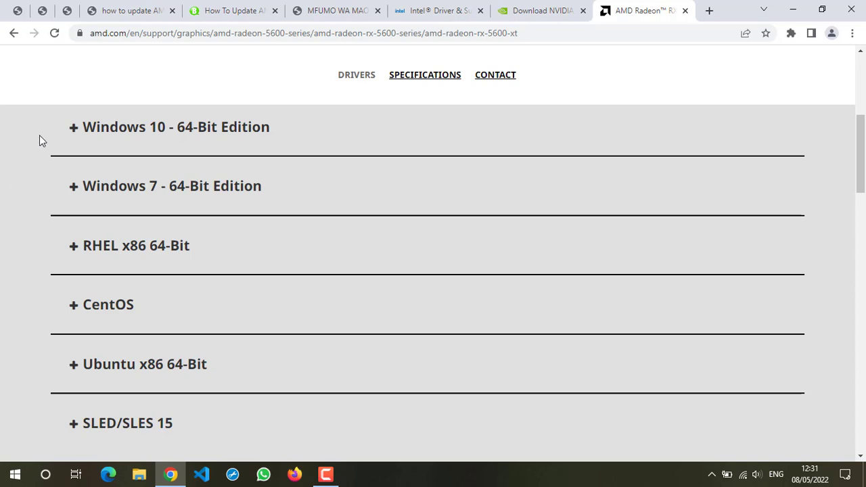
mouse_move(92, 417)
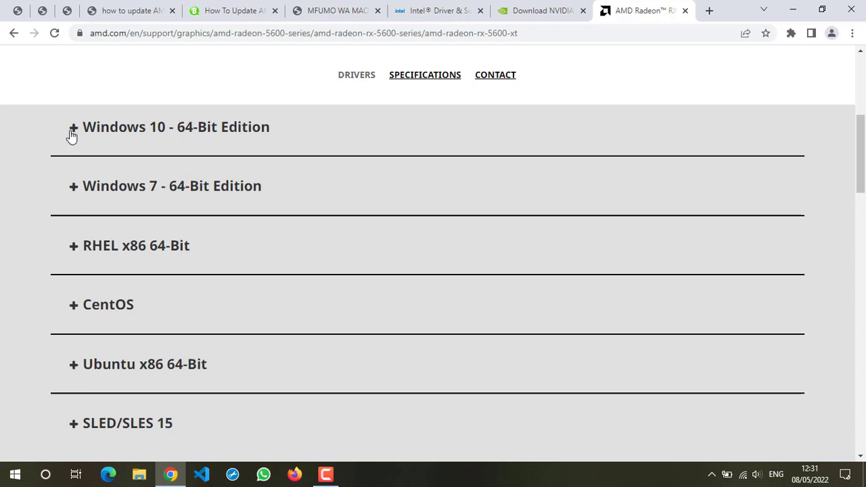
click(73, 127)
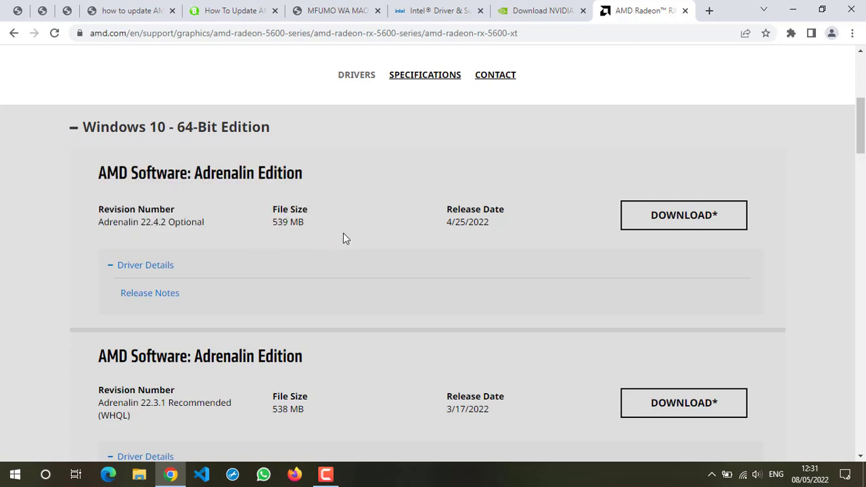
mouse_move(454, 234)
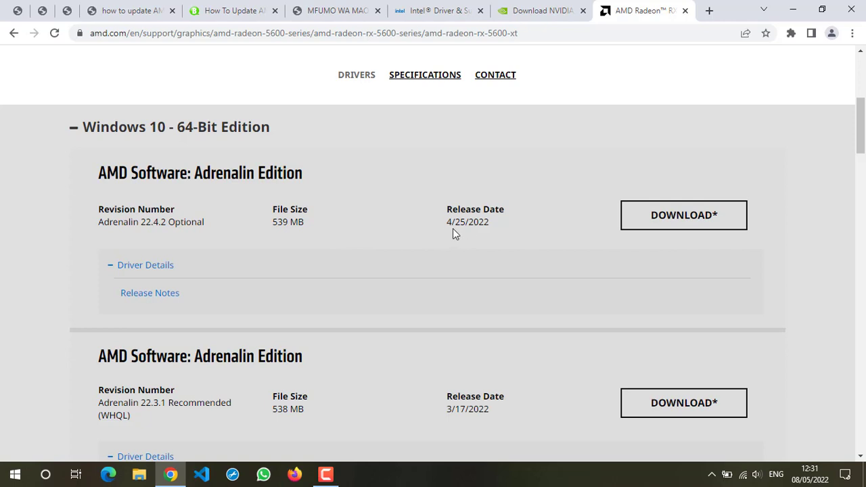
- Start the Adrenalin 22.4.2 Optional download, then cancel it in the IDM Download File Info dialog
double_click(467, 222)
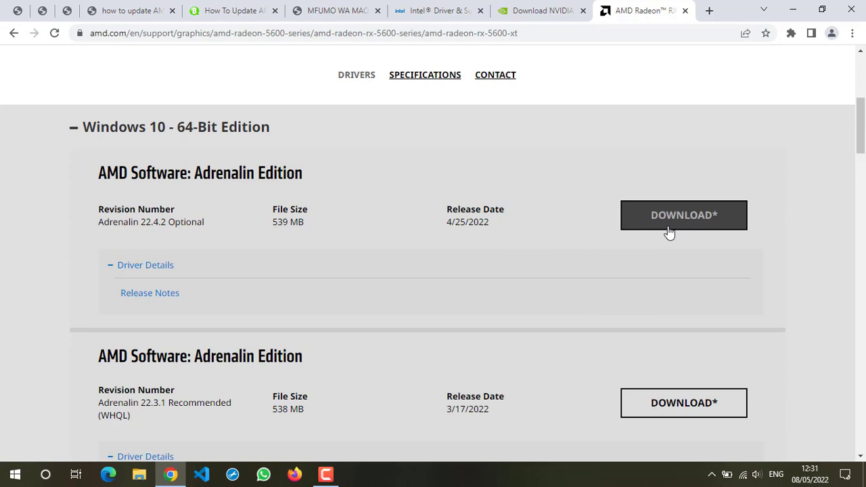
click(684, 214)
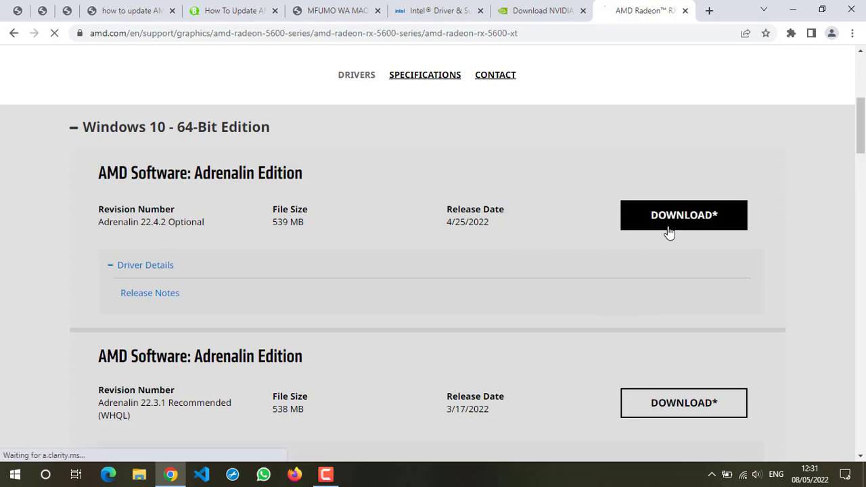
click(684, 214)
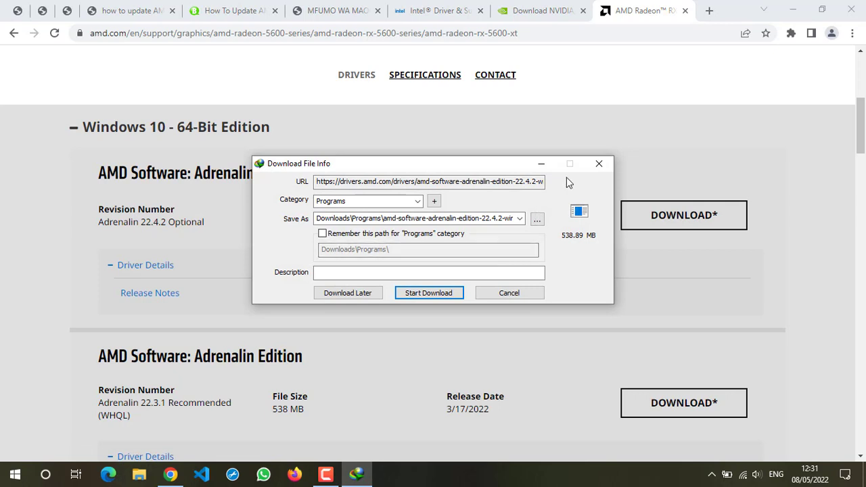
click(509, 292)
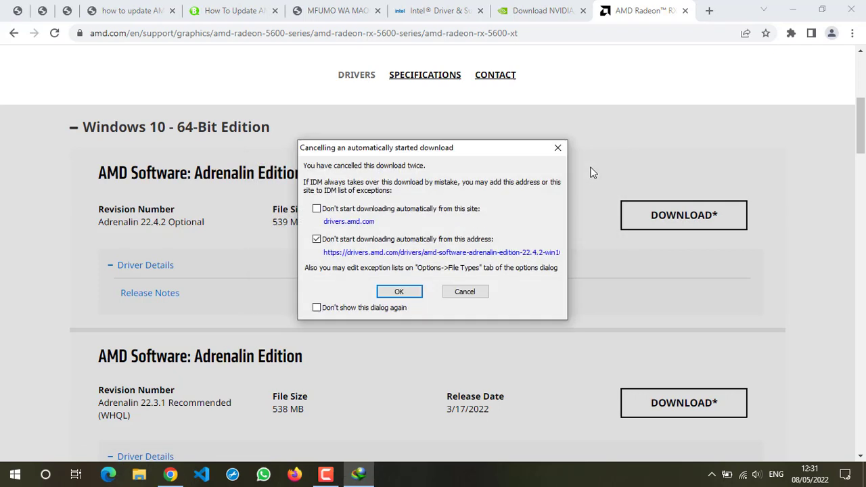
mouse_move(558, 147)
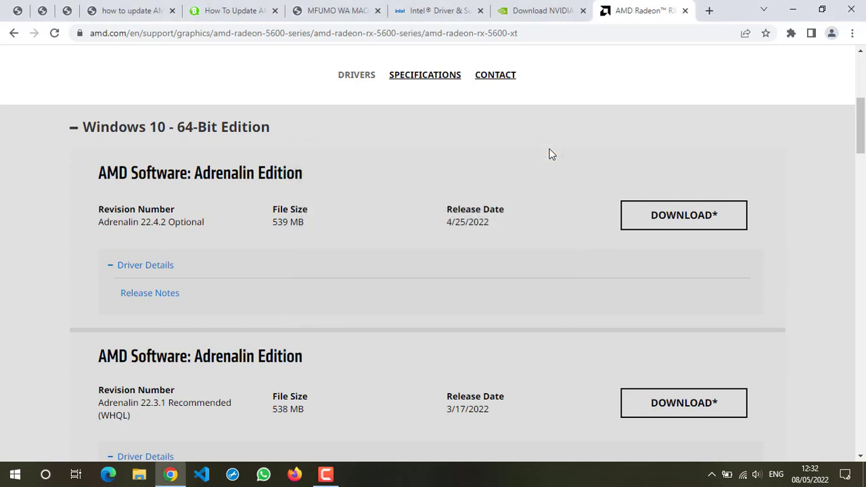
mouse_move(556, 239)
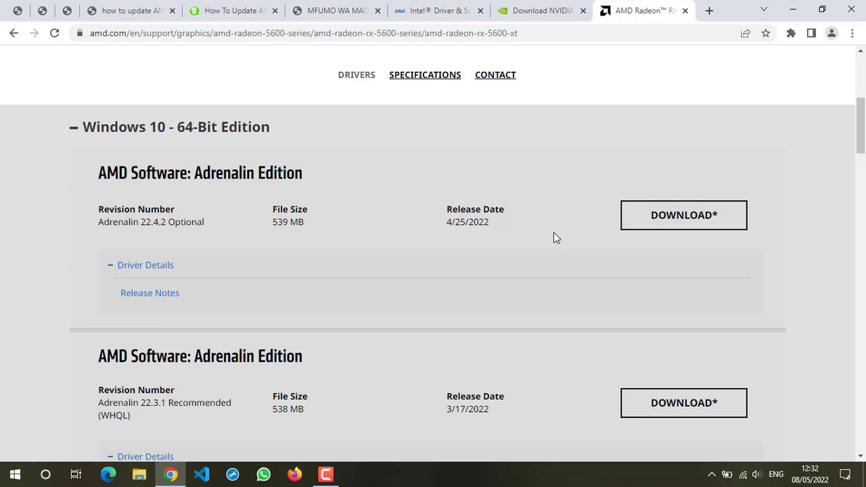
mouse_move(610, 62)
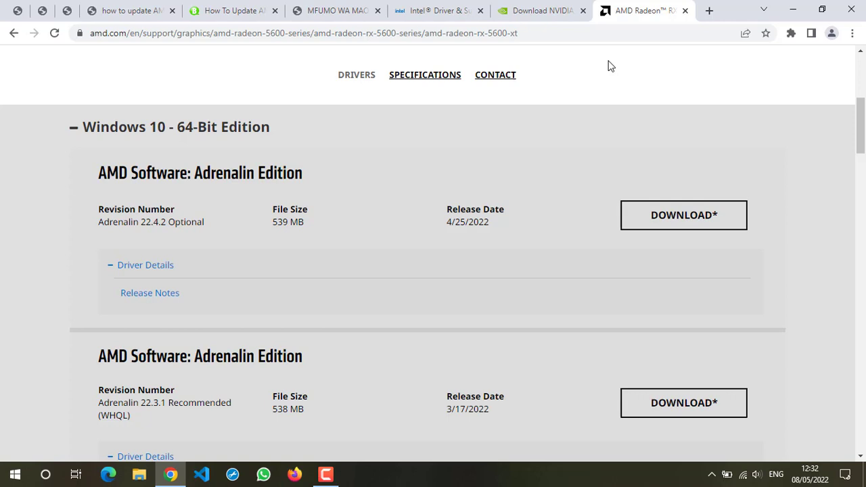
mouse_move(368, 422)
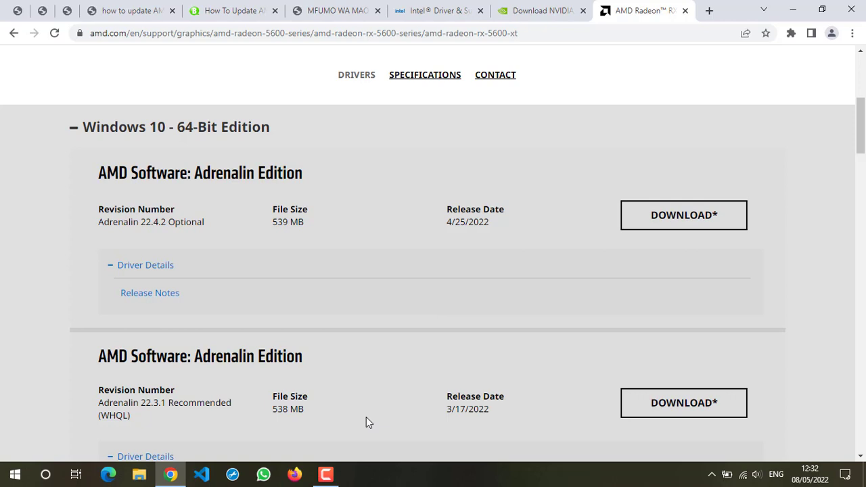